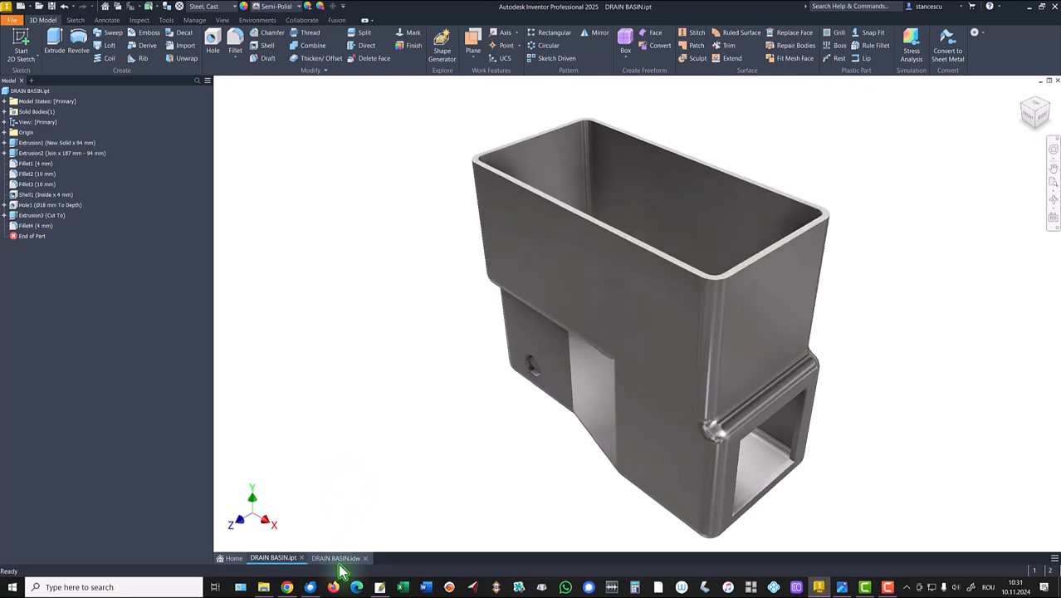
Step: Switch to the DRAIN BASIN.idw drawing to review the basin's views
left_click(344, 558)
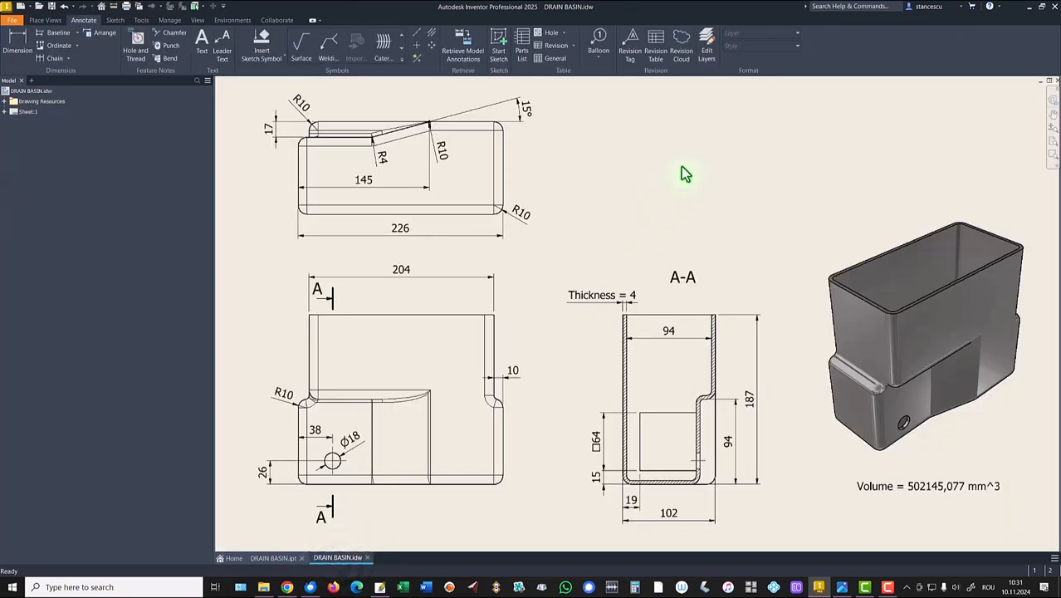
mouse_move(762, 206)
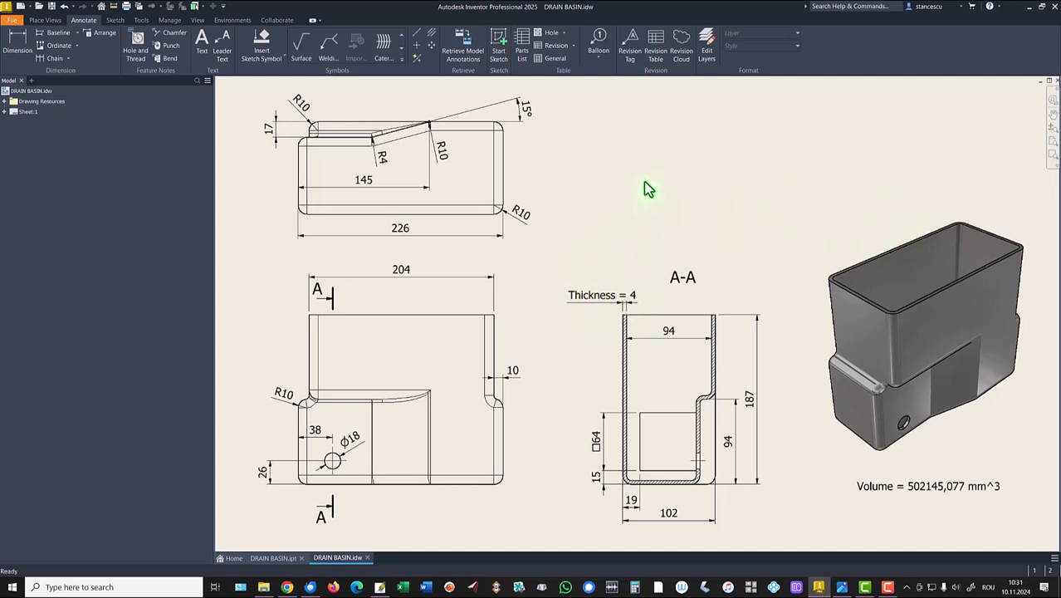
mouse_move(557, 123)
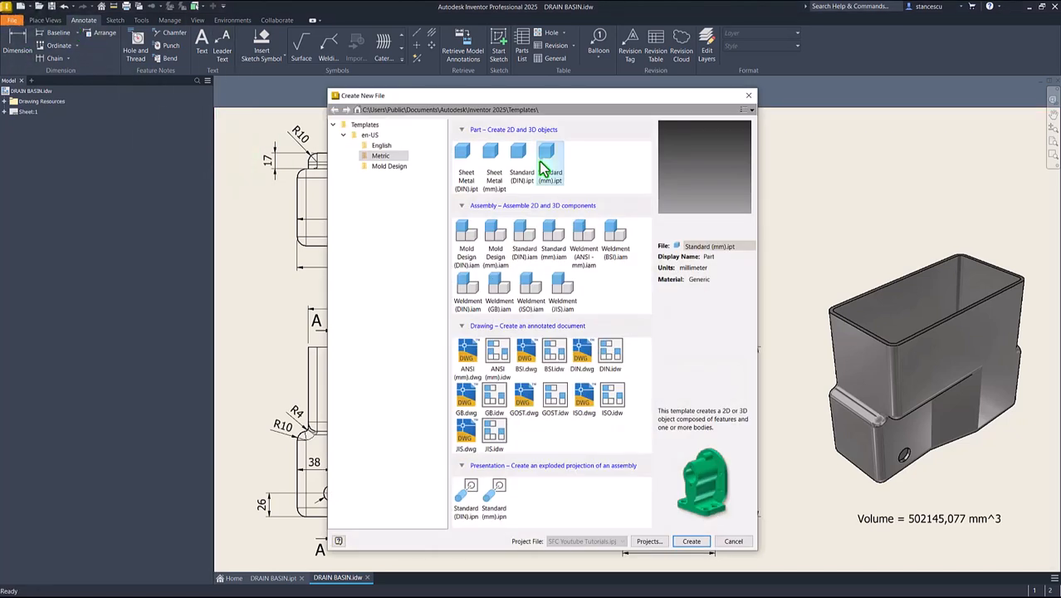
Step: Create the new metric part and start a 2D sketch on the XY origin plane
left_click(691, 542)
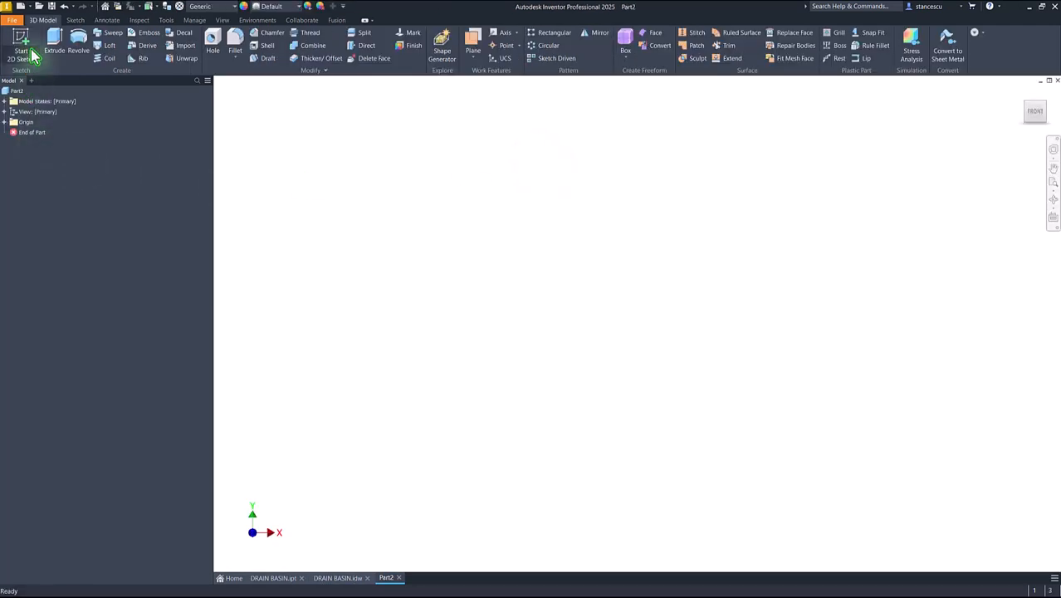
left_click(18, 37)
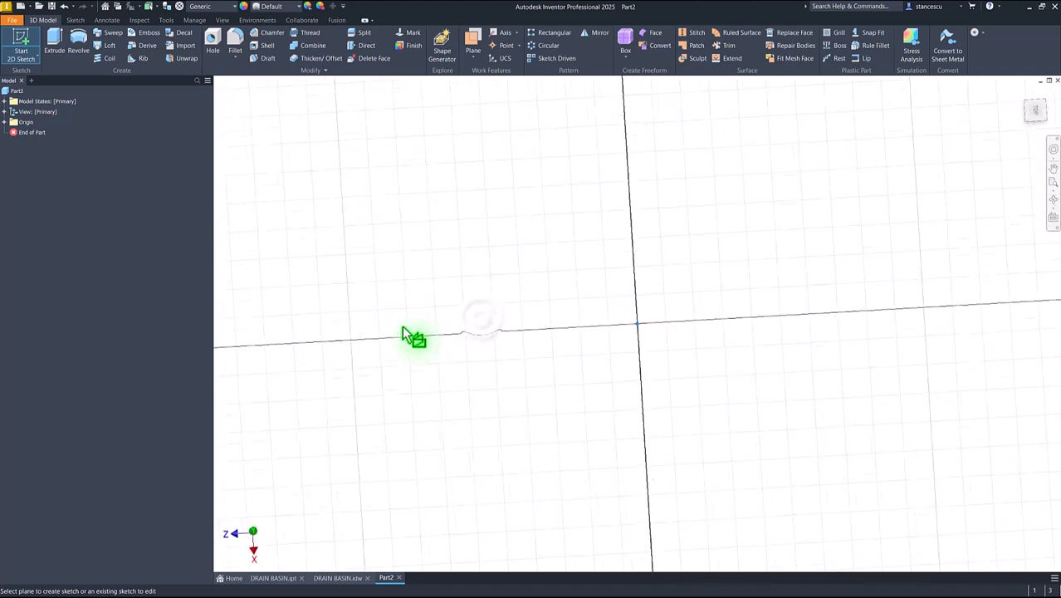
left_click(418, 339)
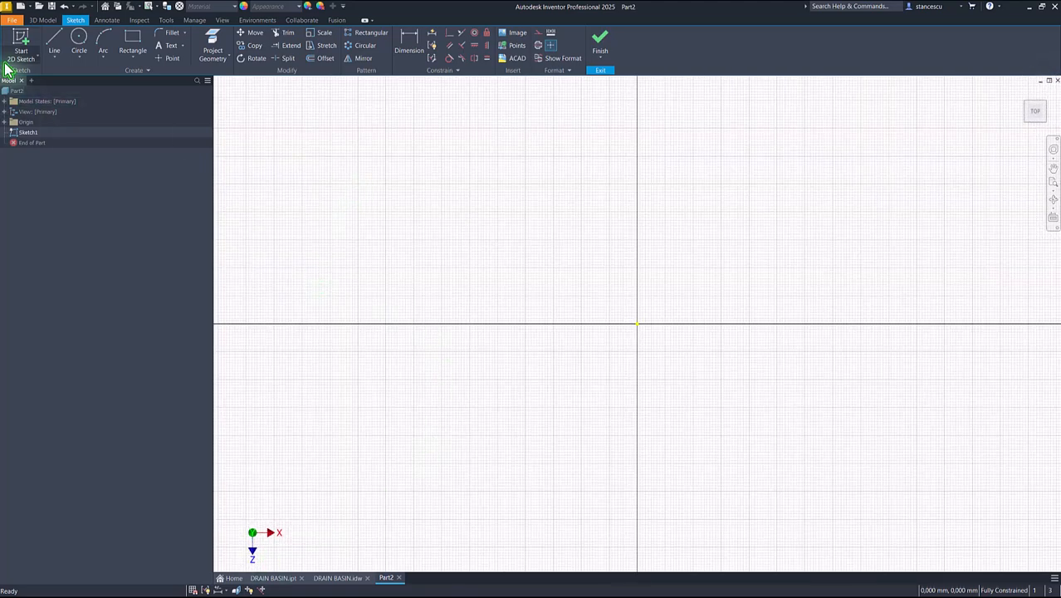
Step: Draw a two-point rectangle from the origin, 226 wide by 102 high
left_click(129, 47)
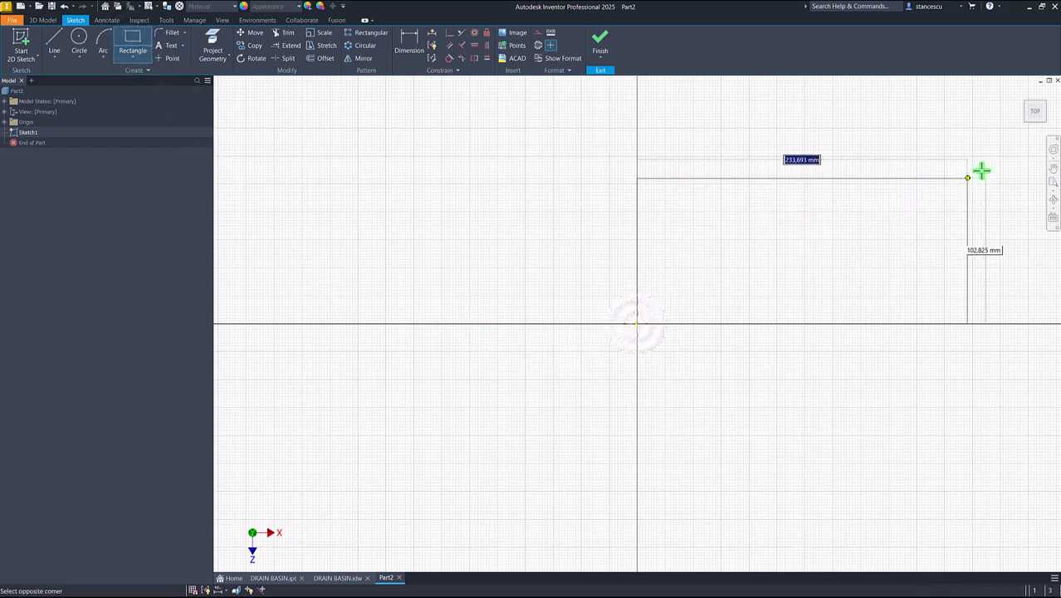
mouse_move(990, 168)
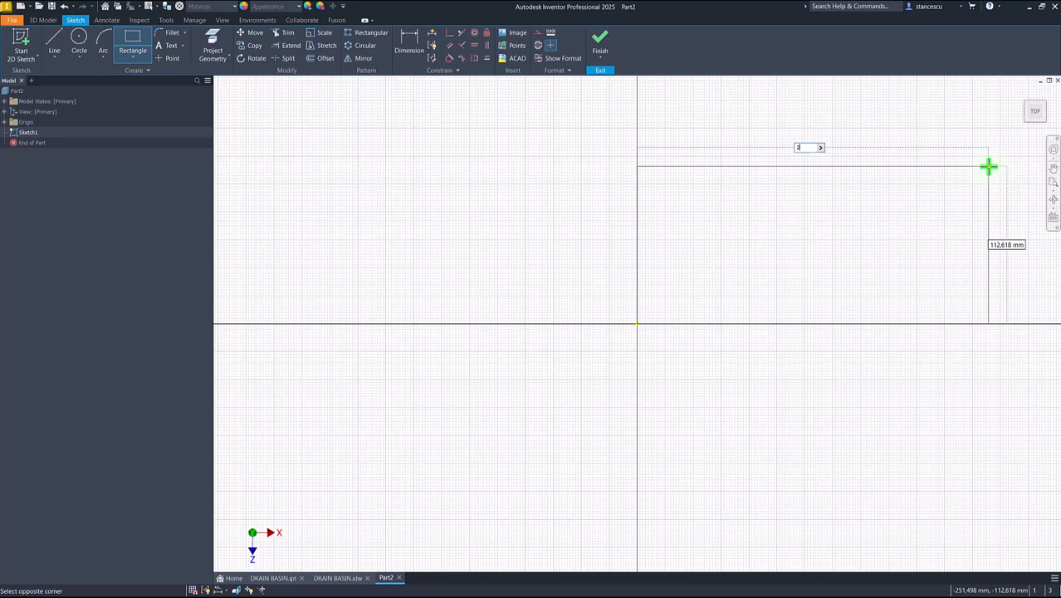
type("224")
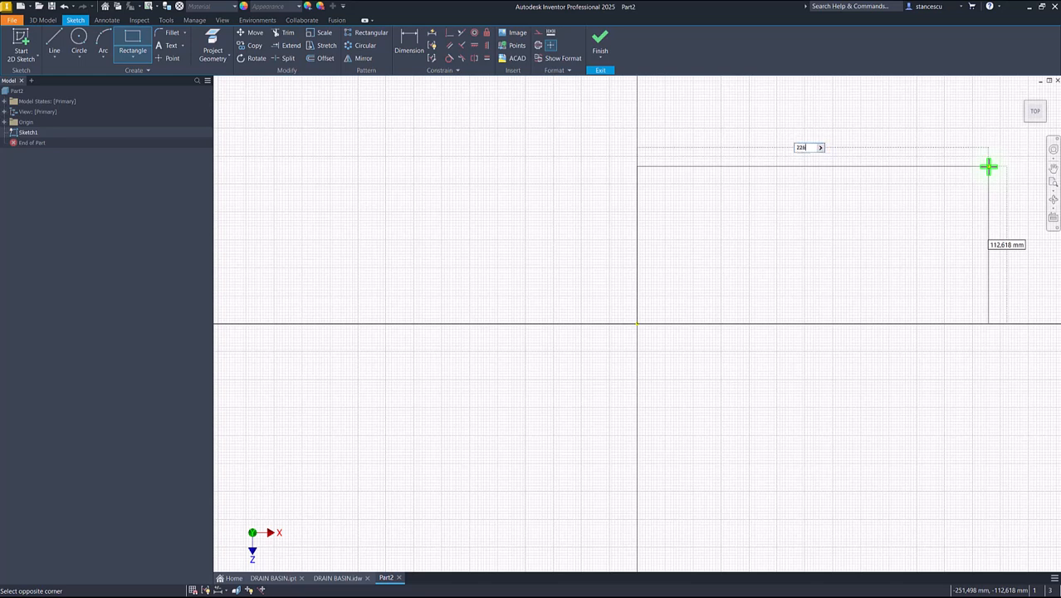
key("Tab")
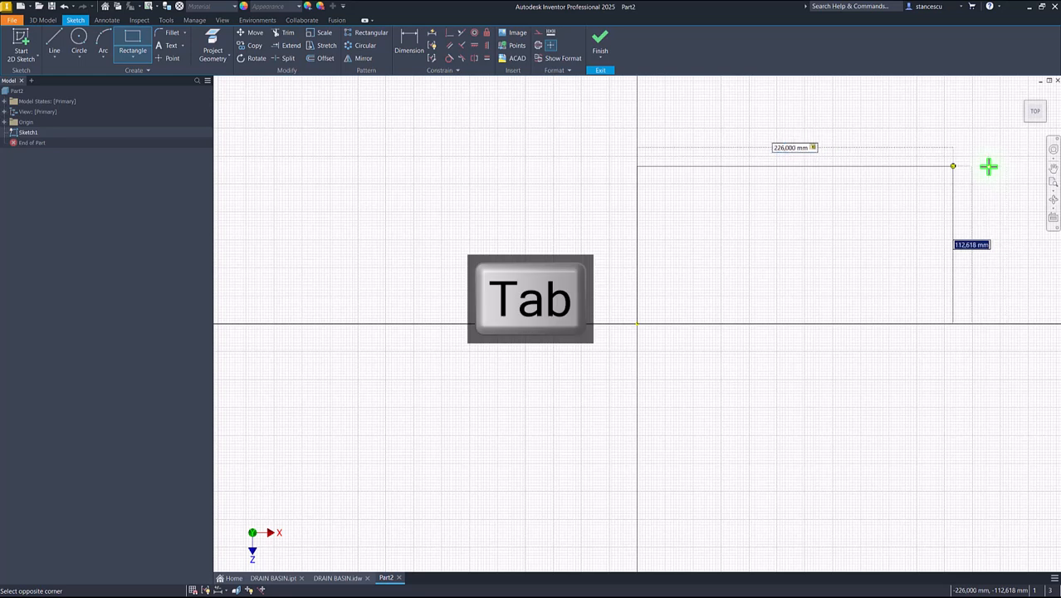
key("Tab")
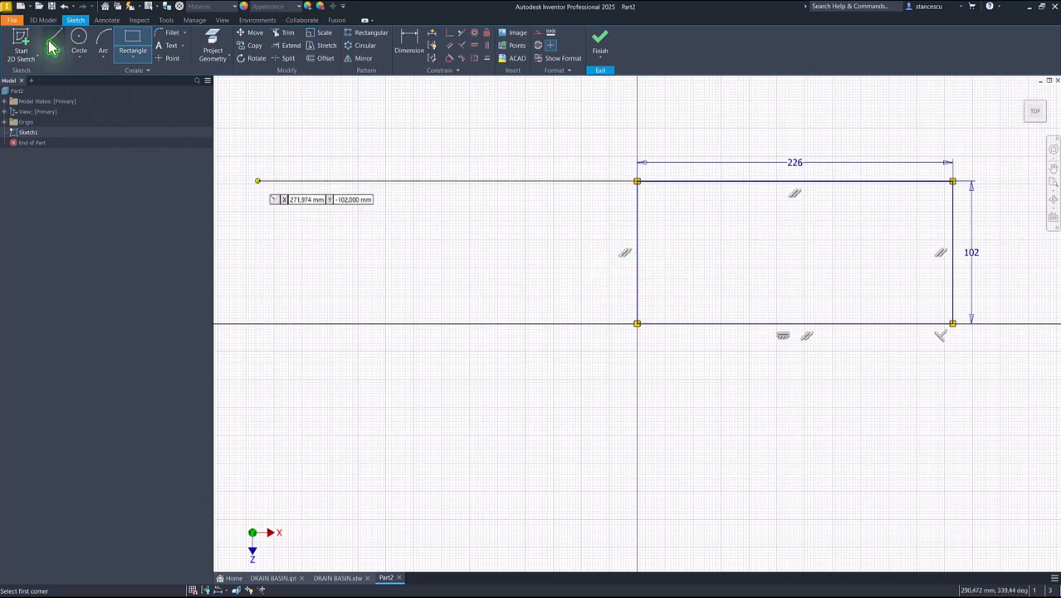
Step: Draw the sloped corner lines and dimension them 145 long, 17 high at 15°
left_click(53, 47)
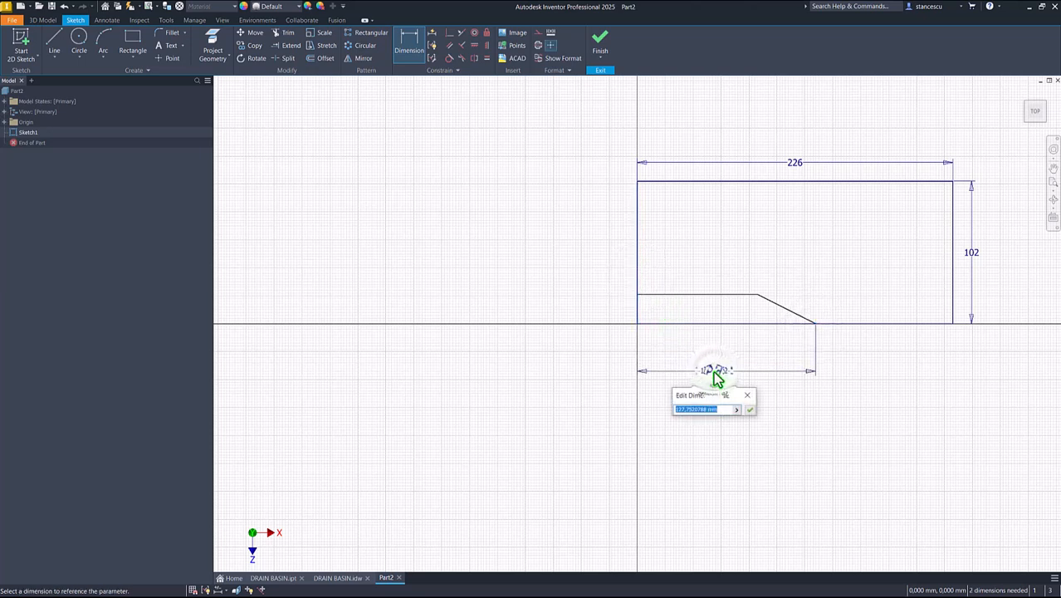
type("145")
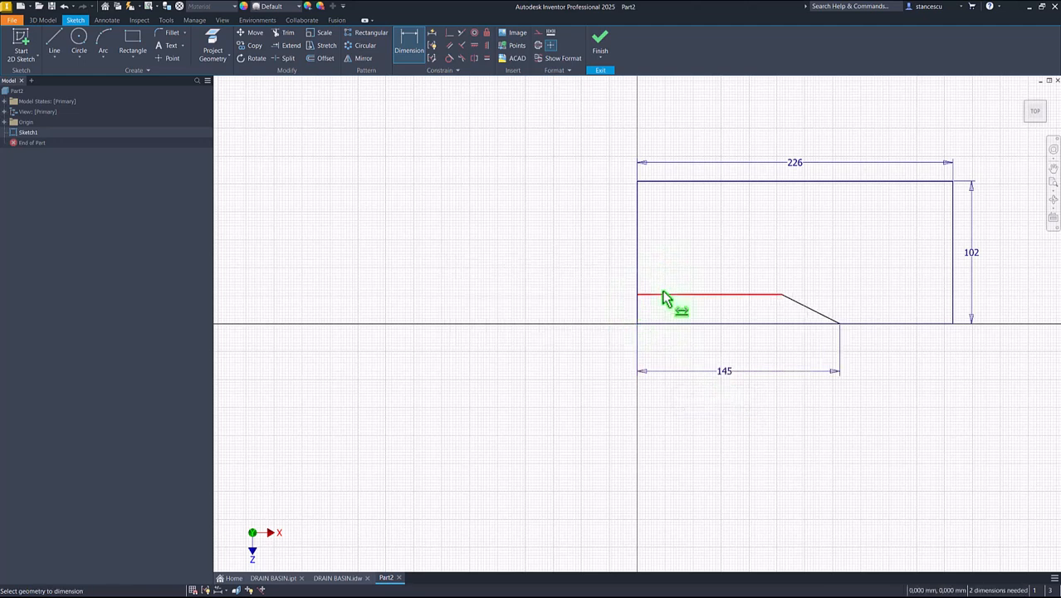
left_click(634, 295)
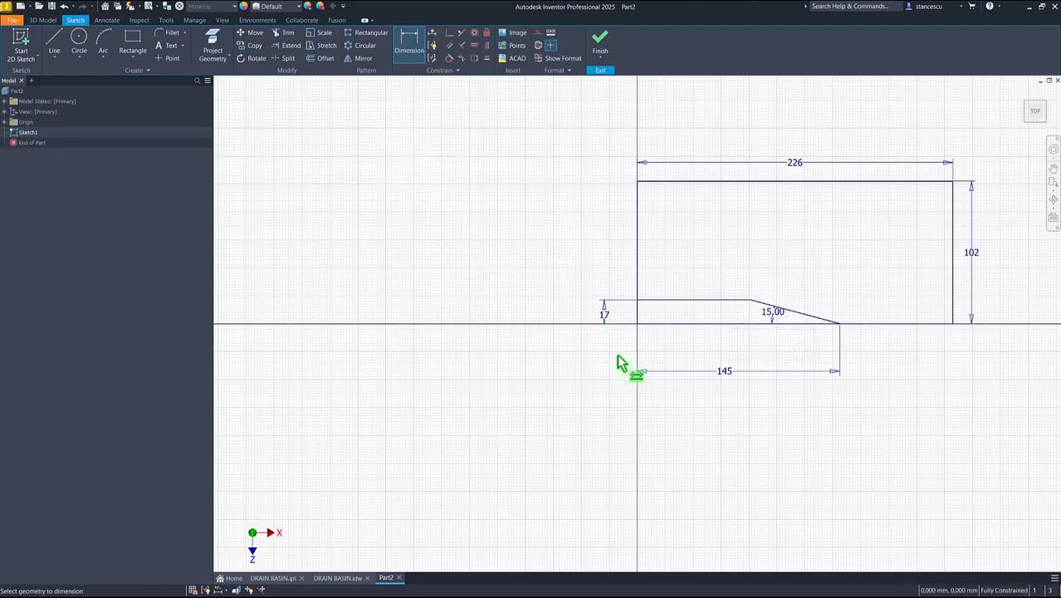
mouse_move(477, 156)
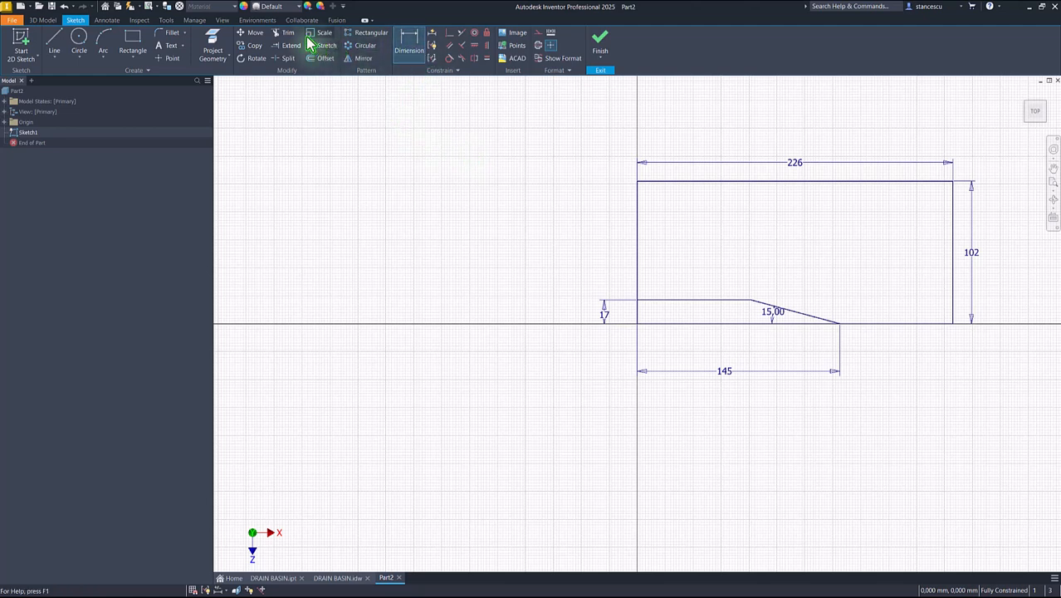
Step: Trim the leftover corner segments and finish the sketch
left_click(287, 33)
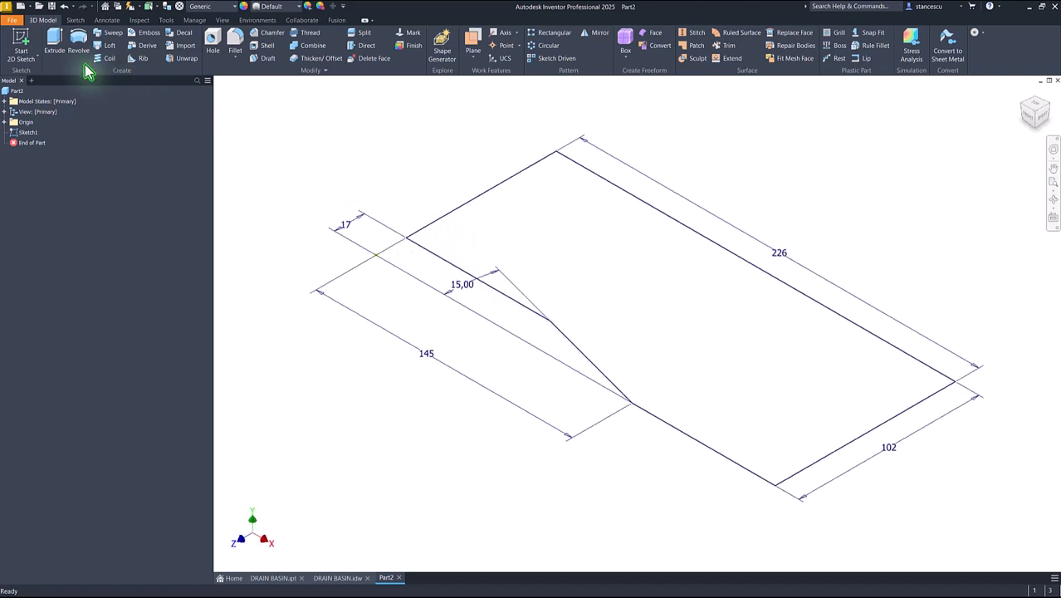
Step: Extrude the profile 94 mm into a solid block, then return to the basin drawing
left_click(52, 47)
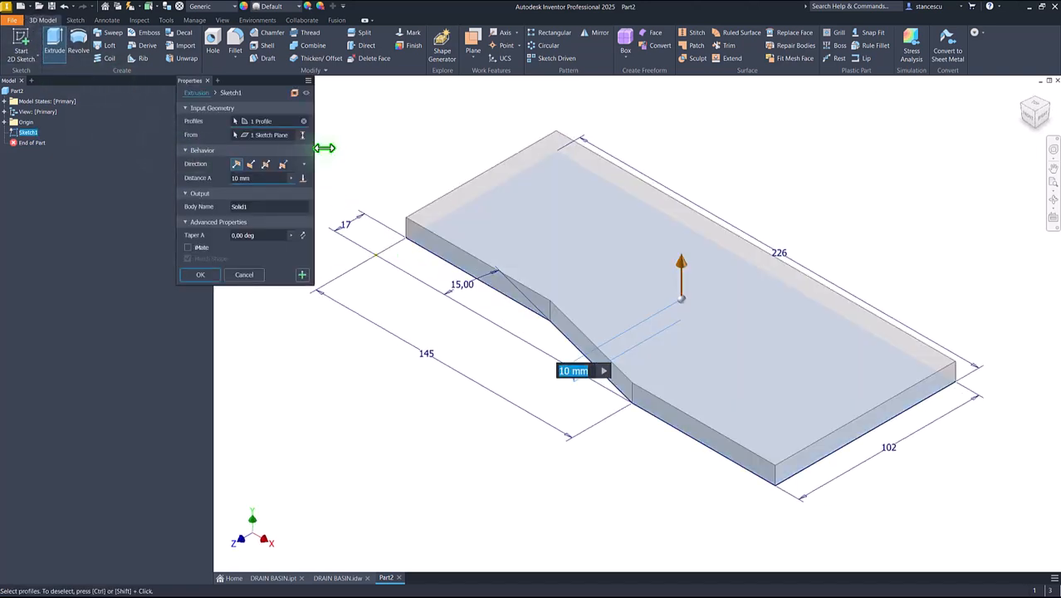
type("94")
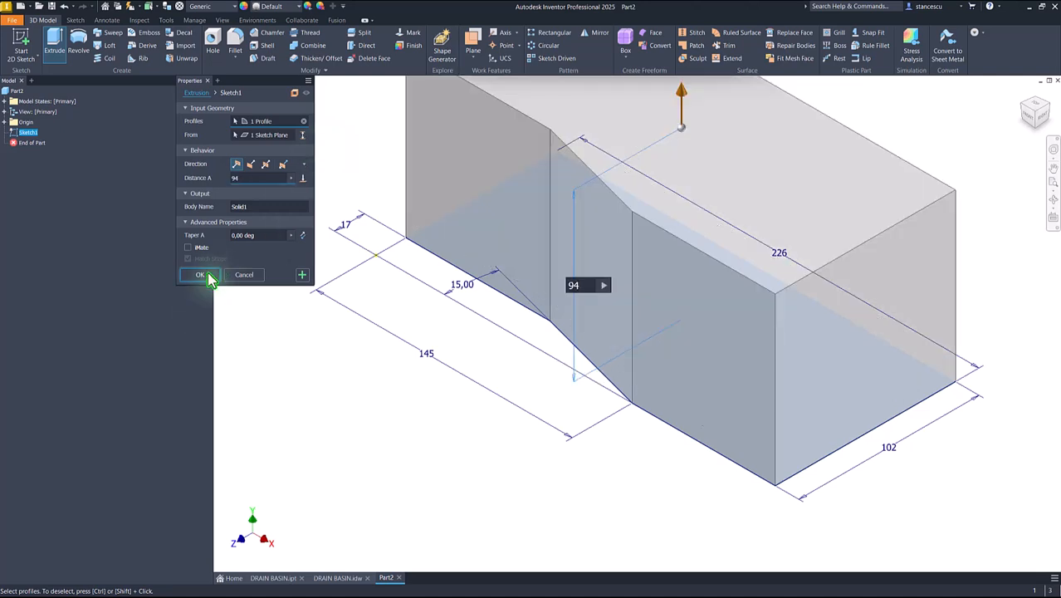
left_click(199, 276)
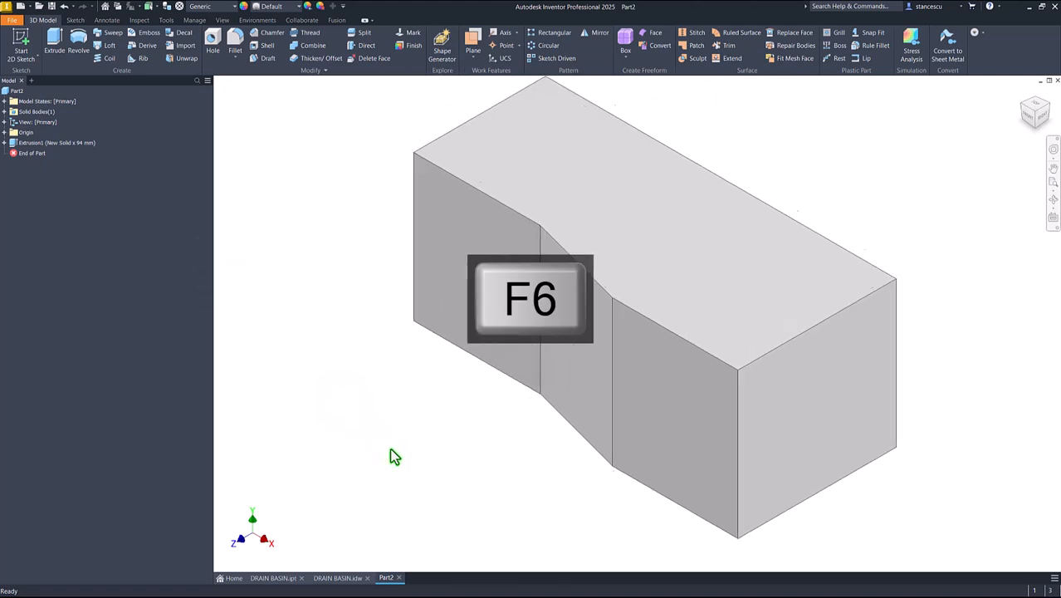
left_click(337, 578)
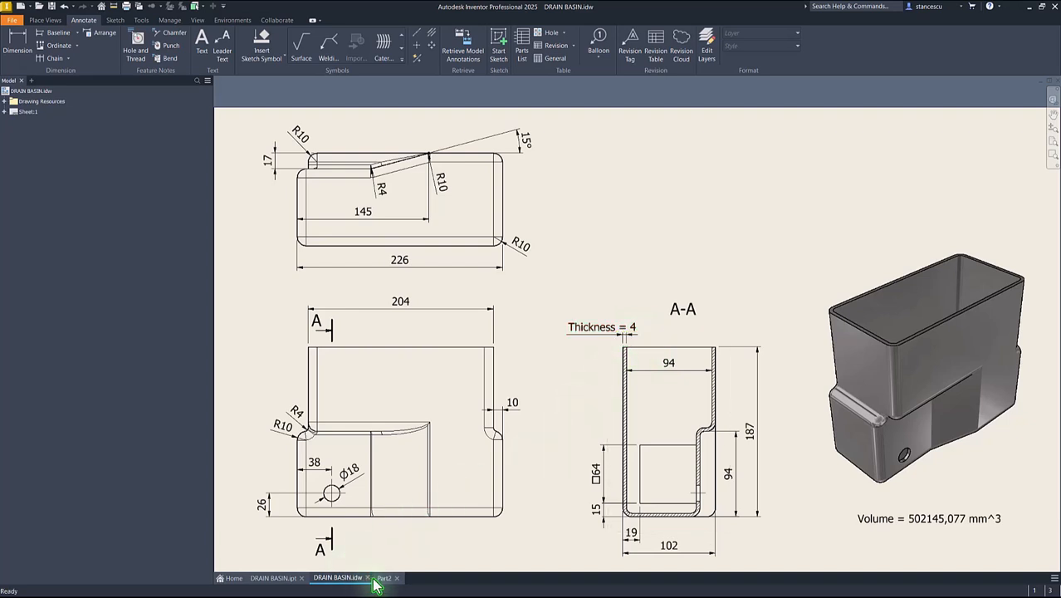
Step: Back in Part2, reopen the profile sketch to revisit the 102 mm height and finish it
left_click(392, 578)
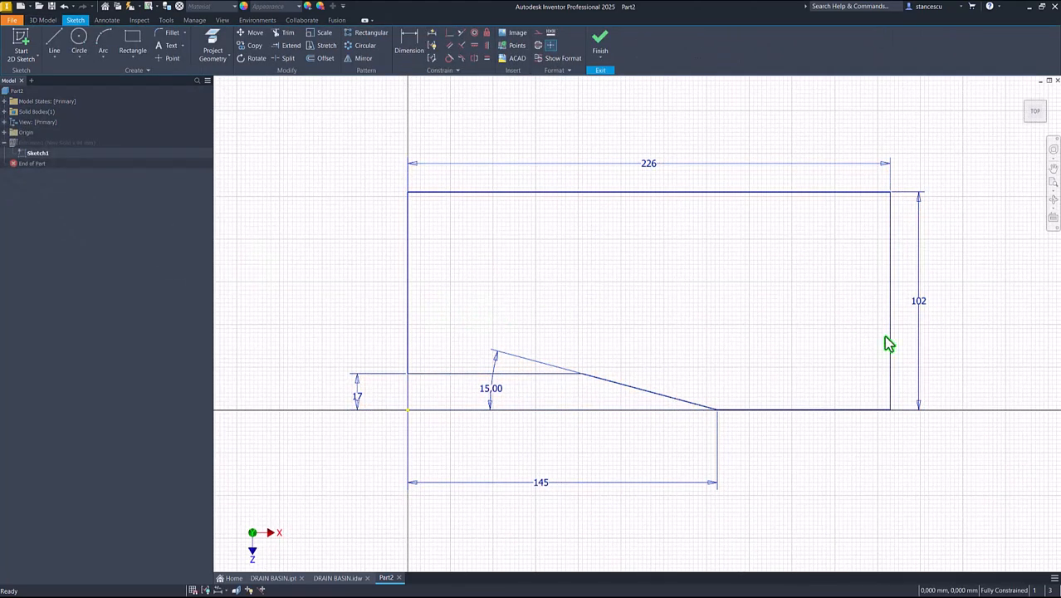
double_click(920, 301)
type("94+2*4")
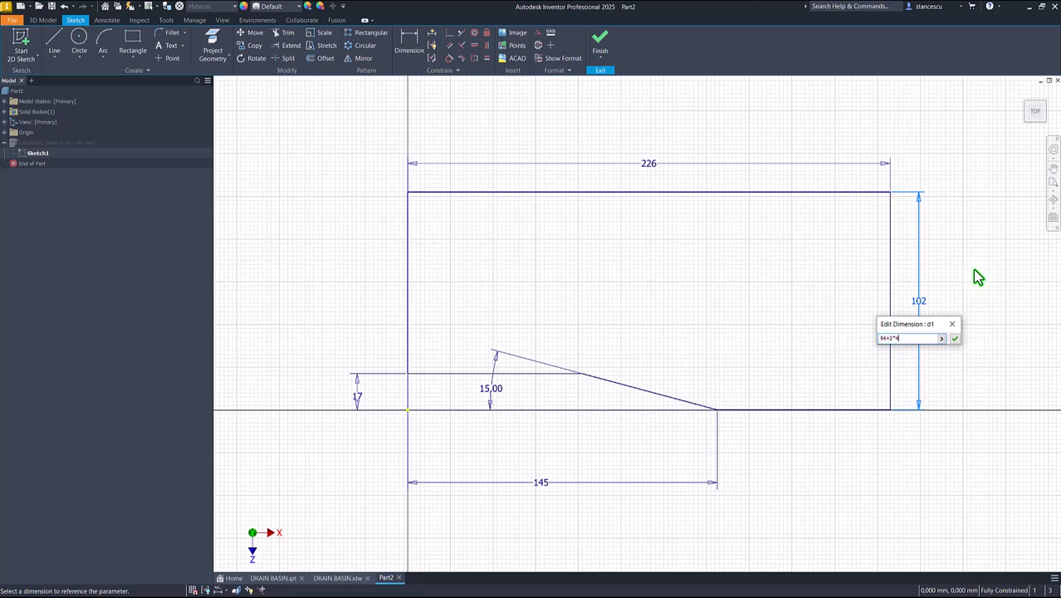
mouse_move(1009, 307)
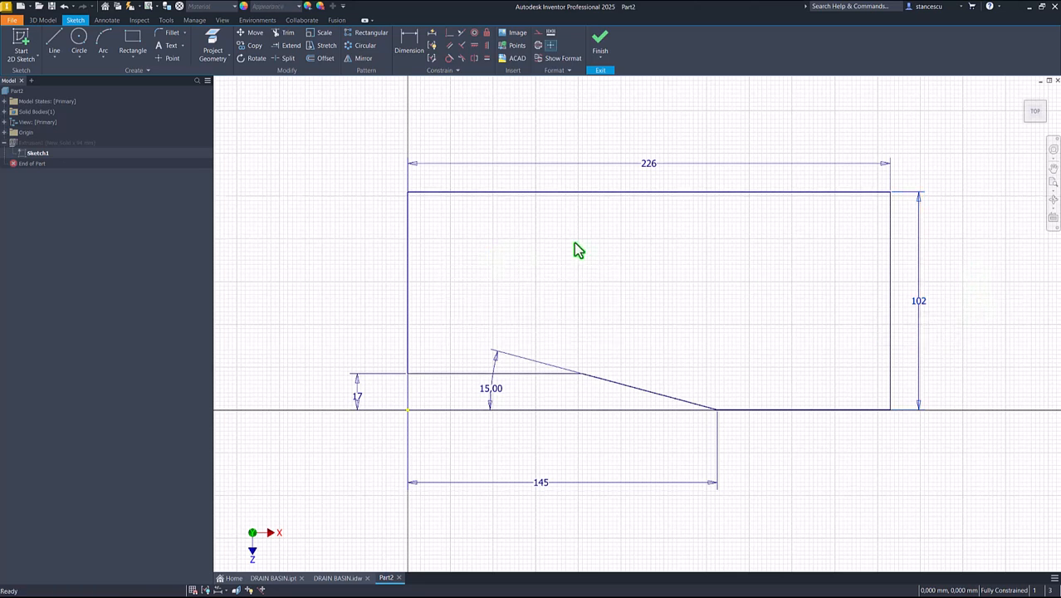
mouse_move(302, 213)
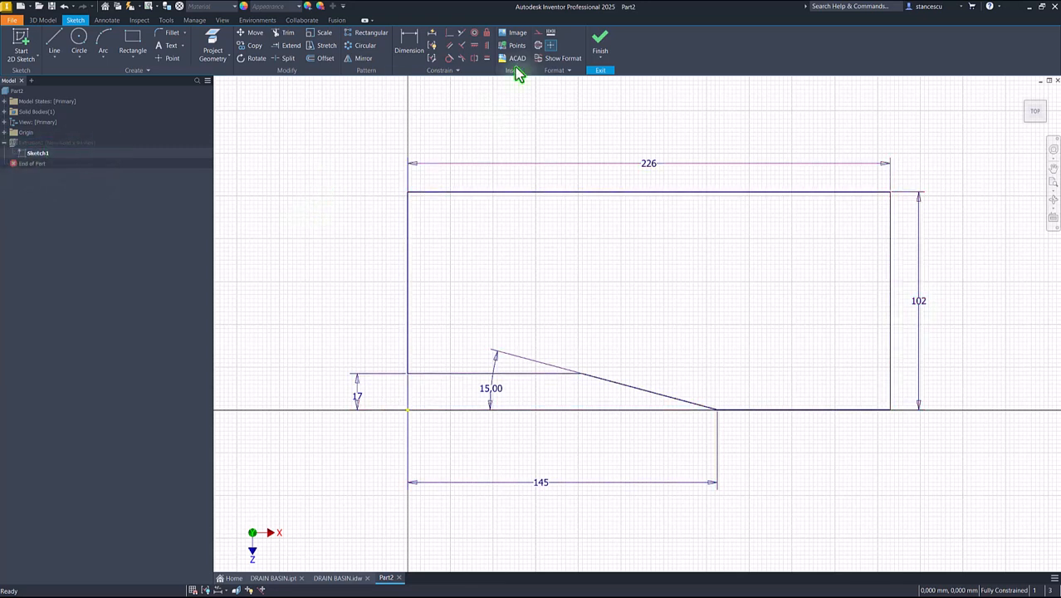
left_click(604, 40)
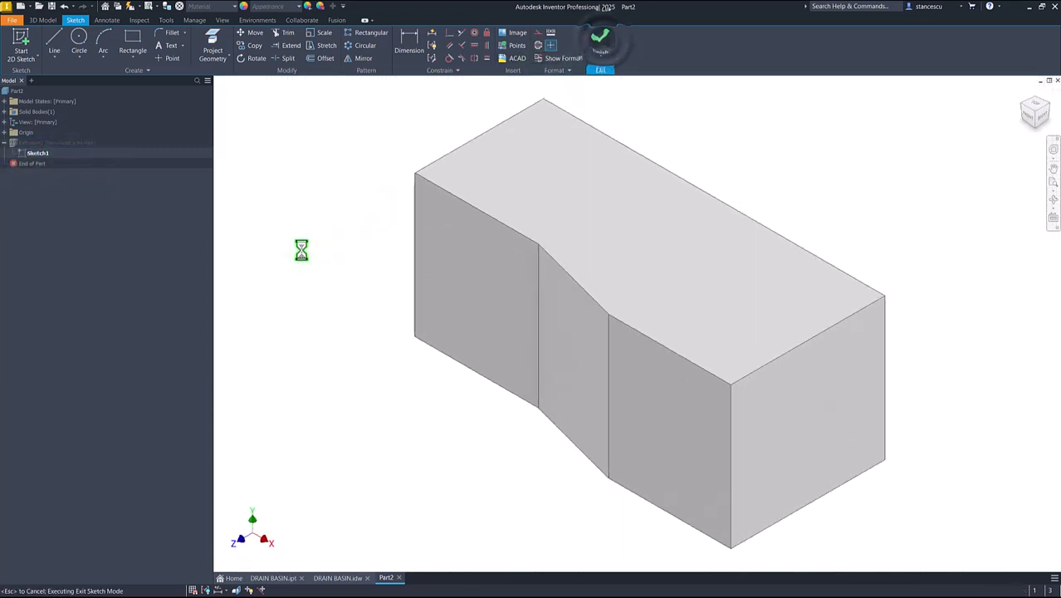
left_click(603, 40)
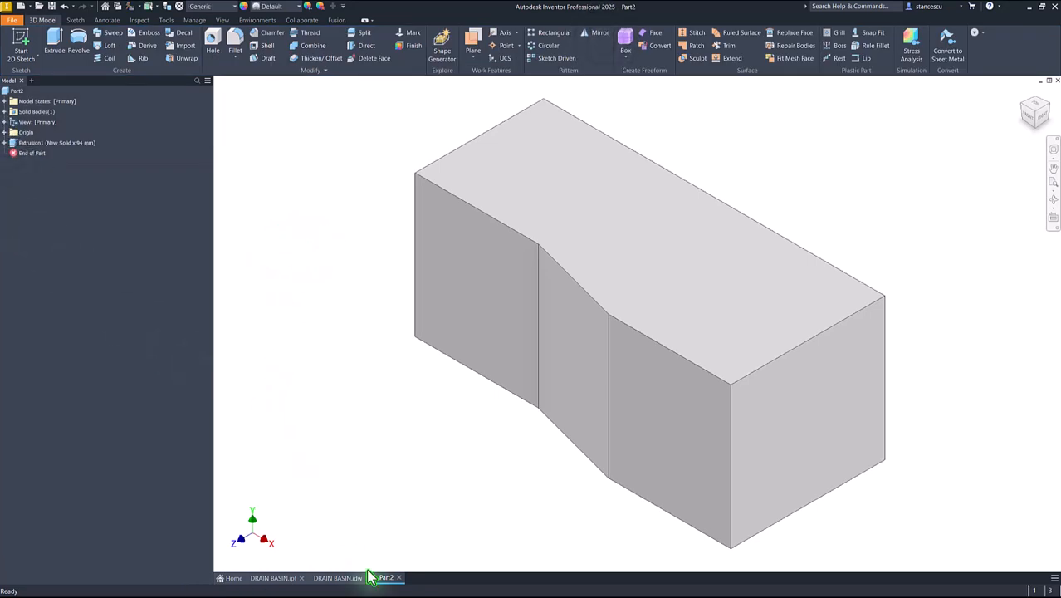
Step: Review the DRAIN BASIN drawing's dimensioned views, section A-A and volume
left_click(349, 578)
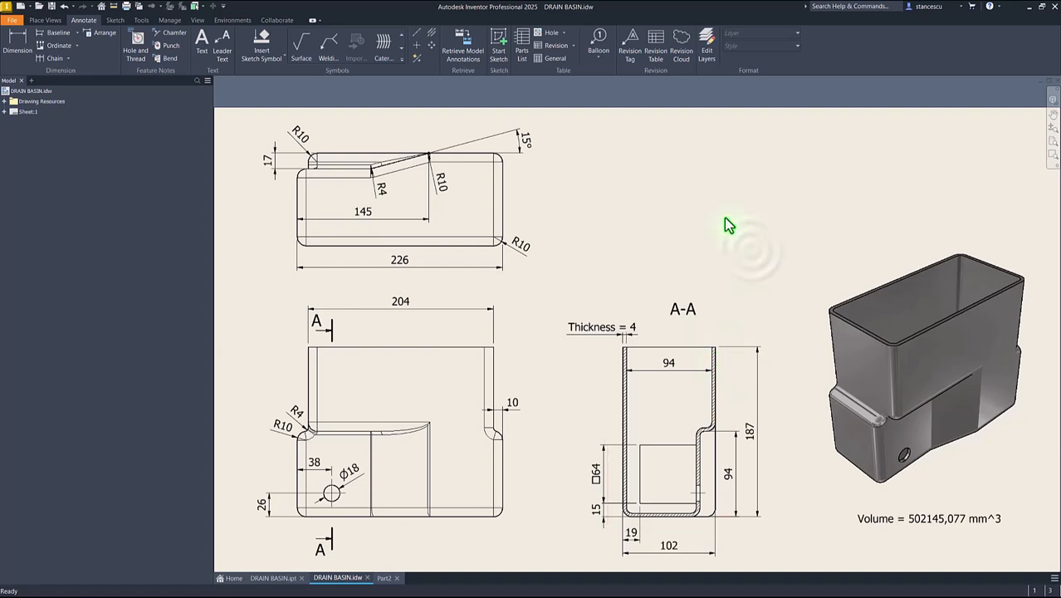
mouse_move(704, 215)
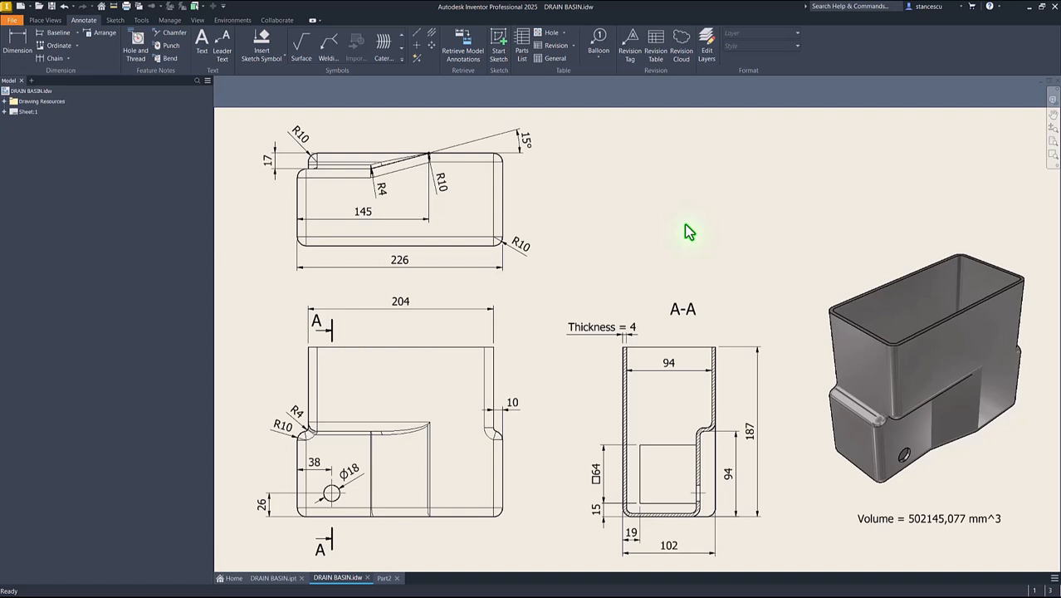
key("F6")
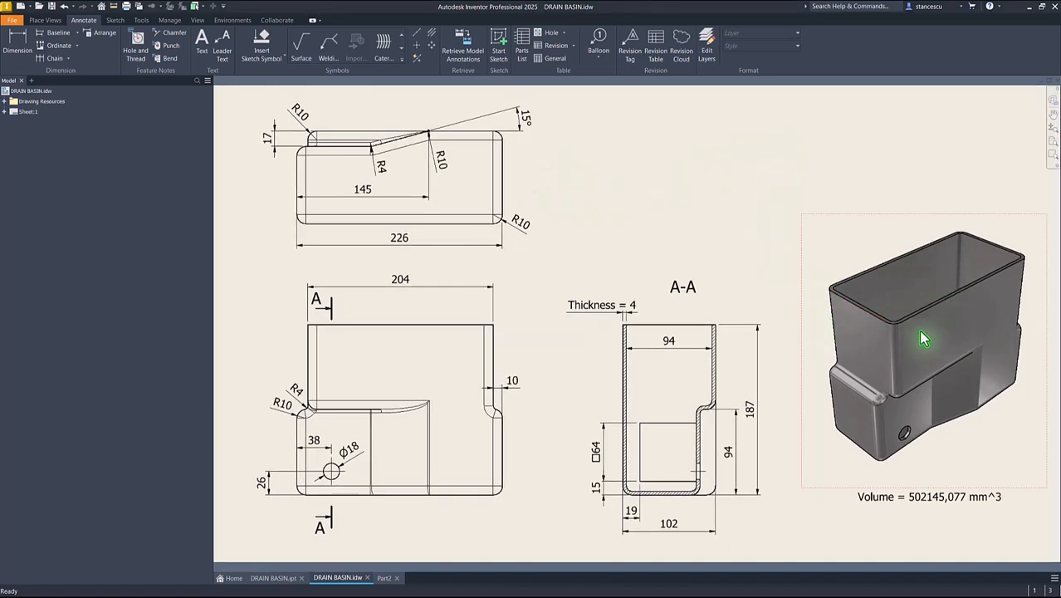
mouse_move(814, 327)
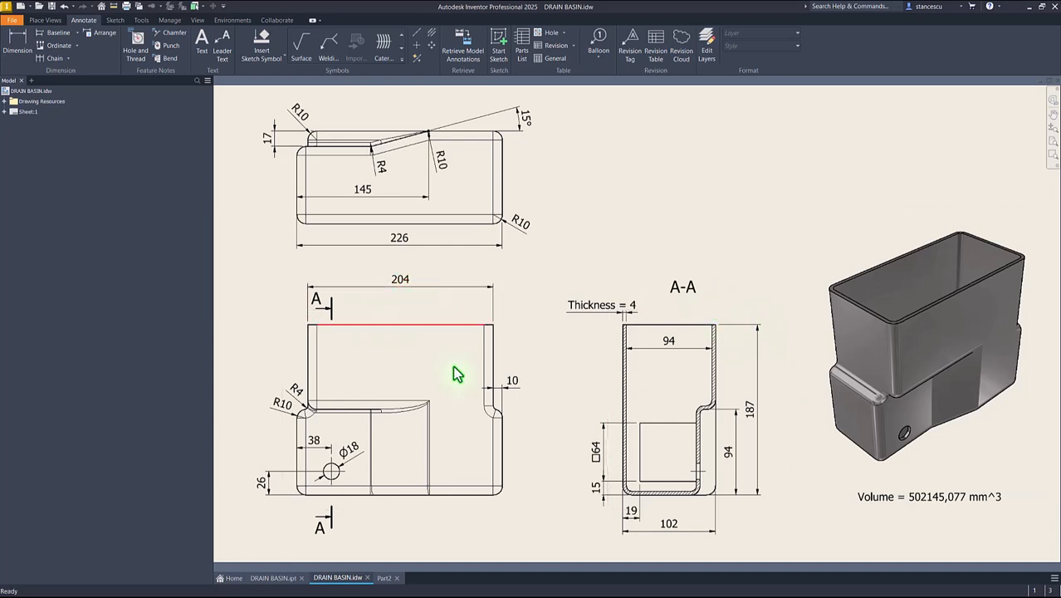
left_click(671, 523)
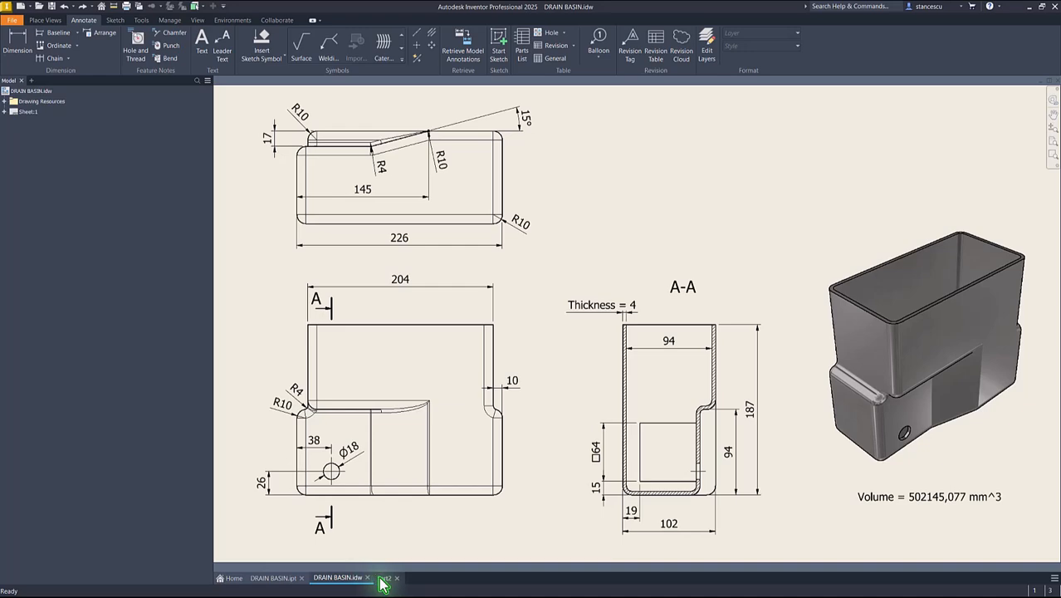
Step: On the block's top face, sketch a rectangle dimensioned 204 long and 10 from the end
left_click(382, 578)
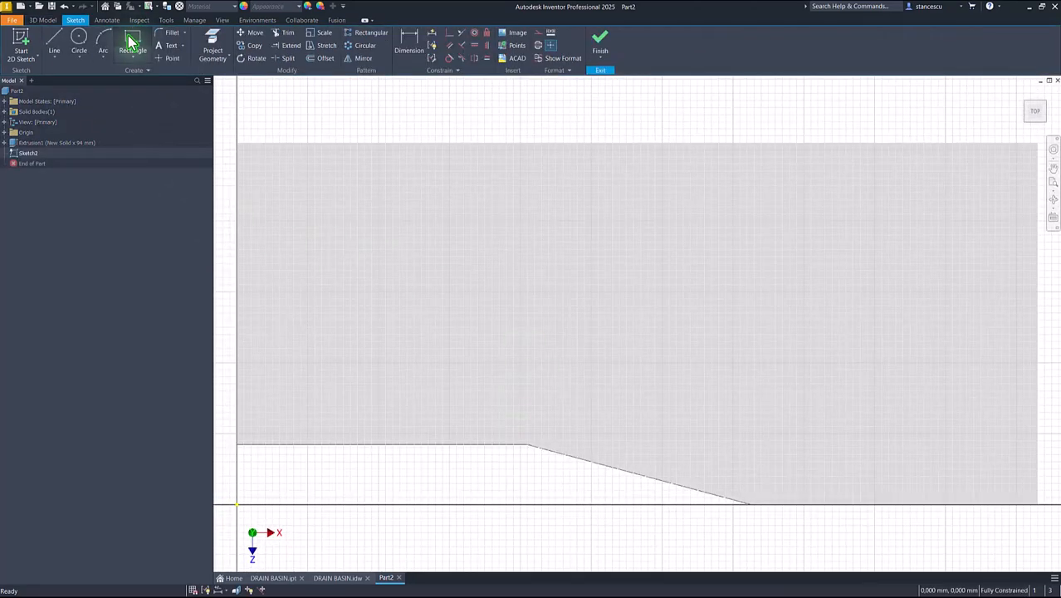
left_click(133, 43)
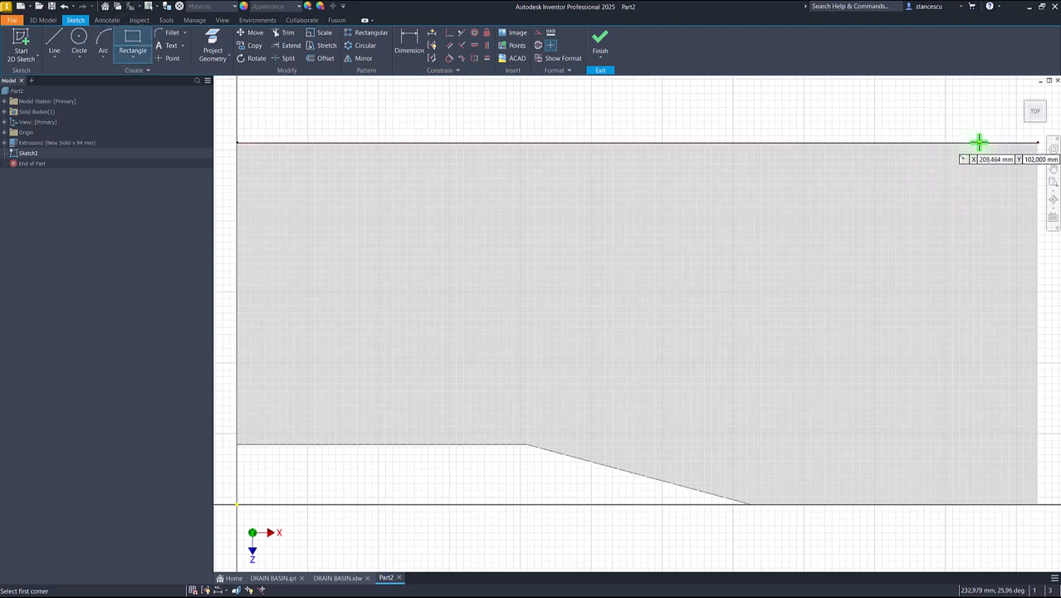
left_click(980, 139)
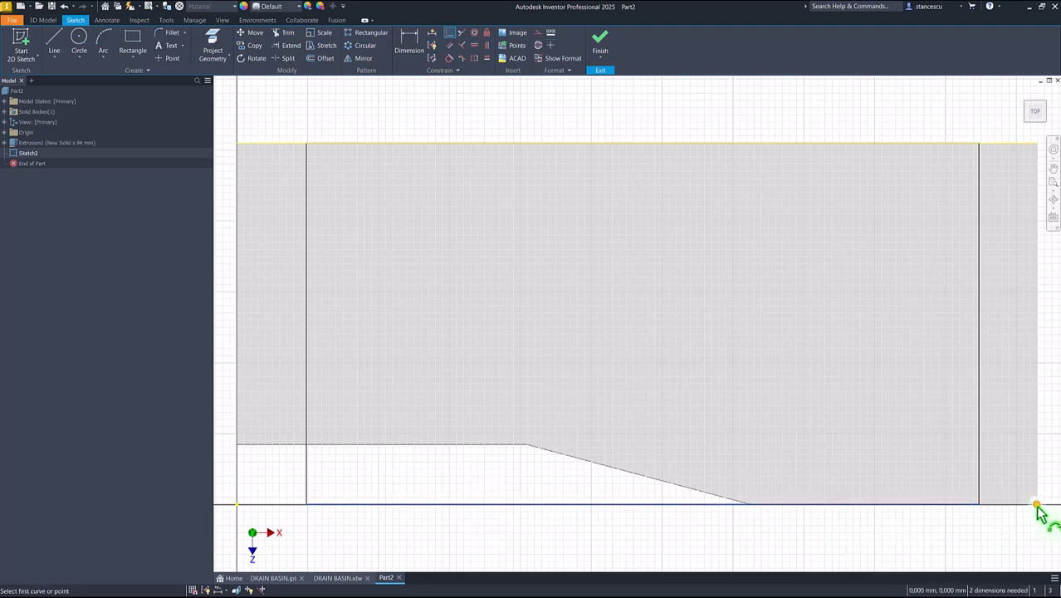
mouse_move(408, 50)
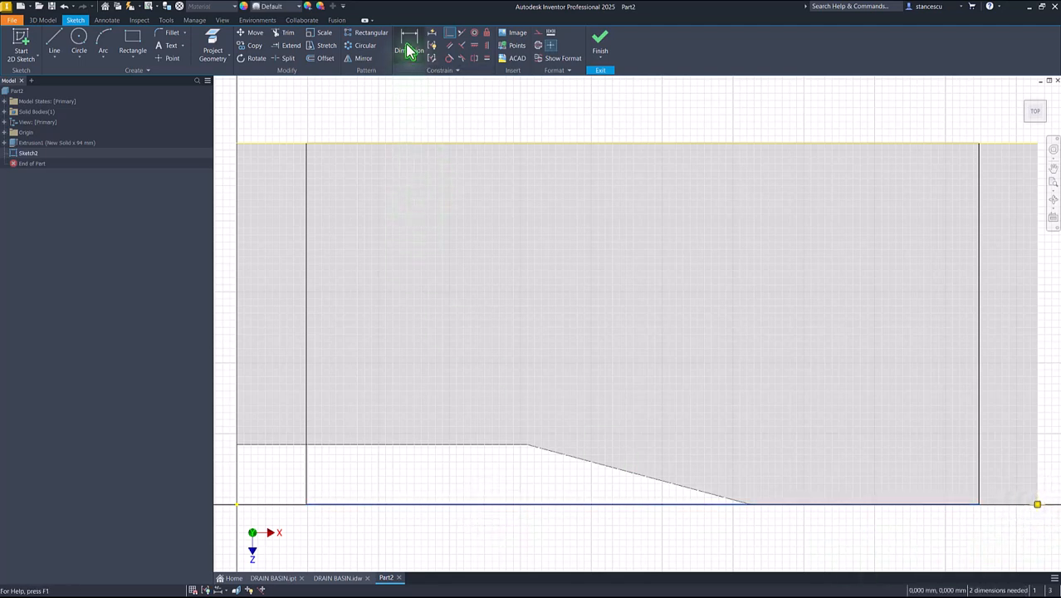
left_click(412, 47)
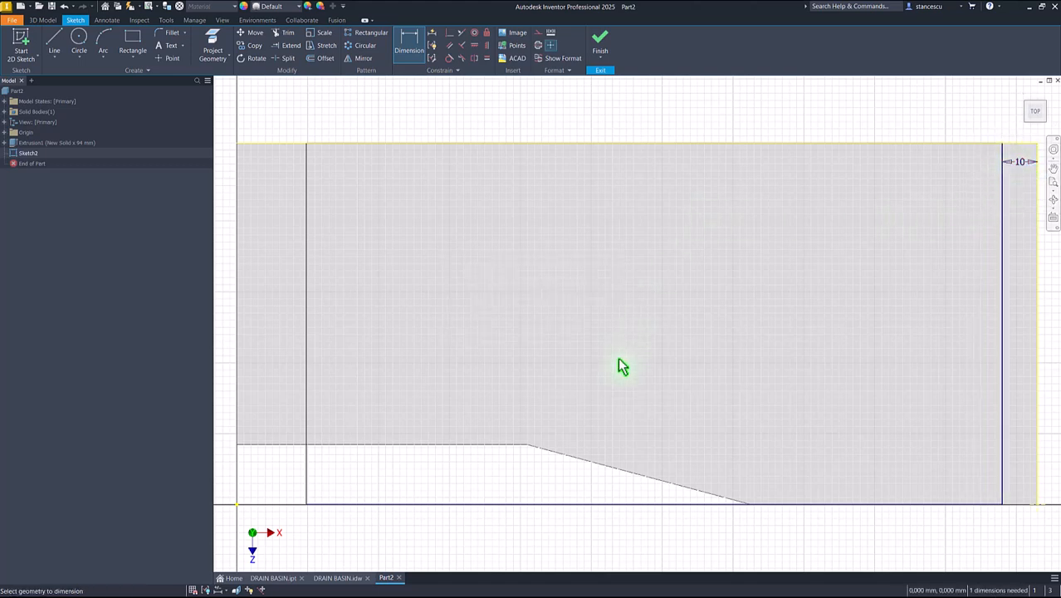
left_click(577, 511)
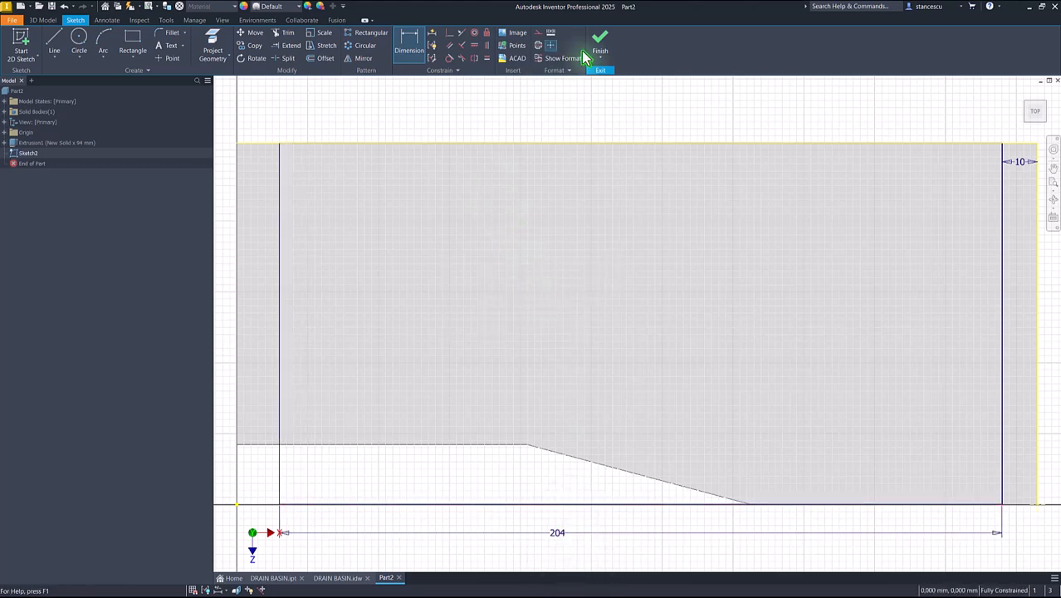
left_click(606, 40)
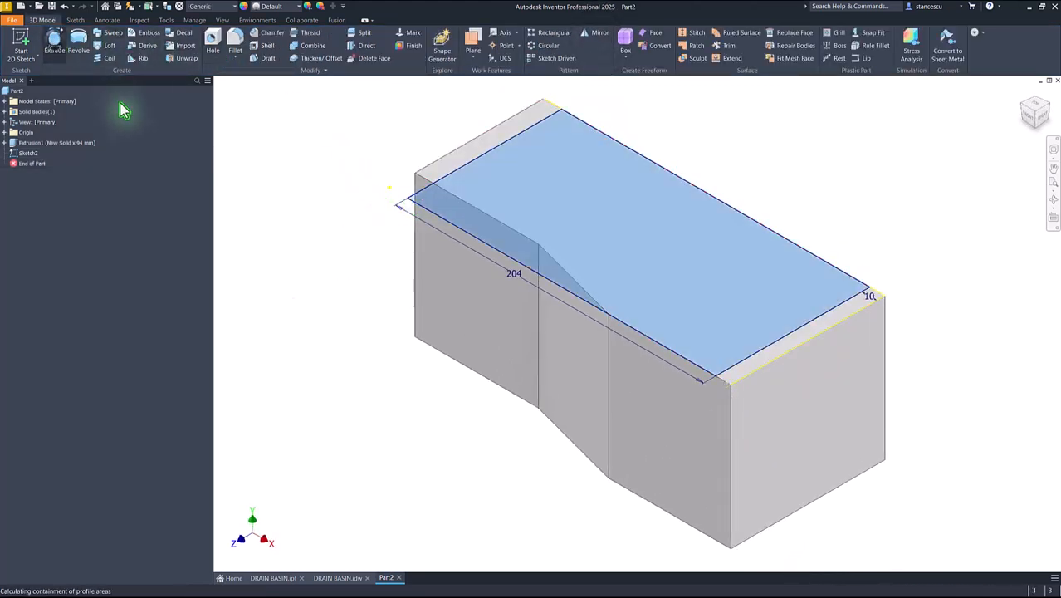
Step: Join-extrude the rectangle 187-94 mm upward, then check the drawing update
left_click(51, 44)
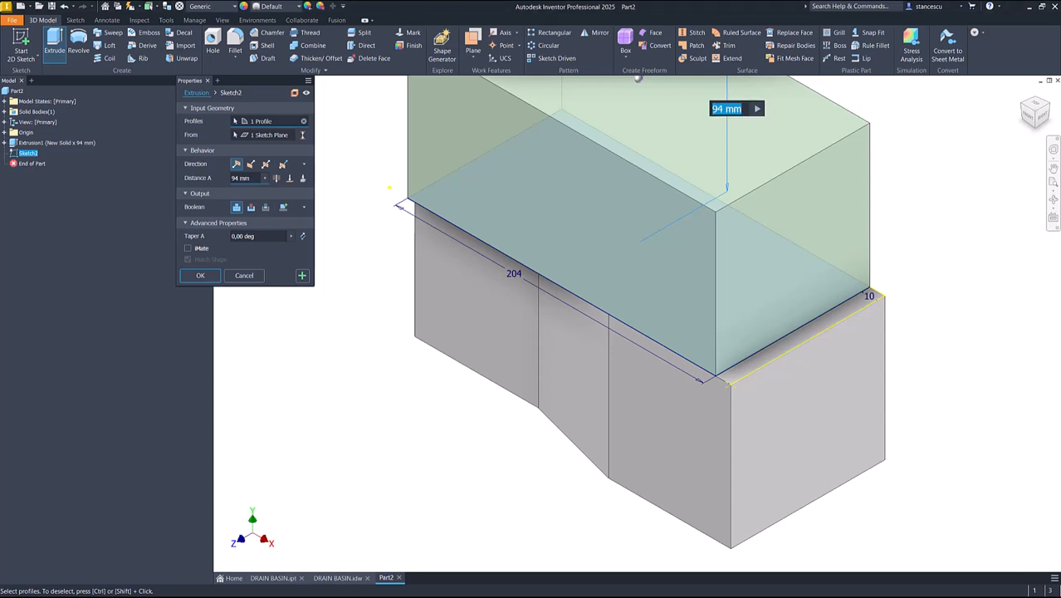
mouse_move(835, 329)
type("187-")
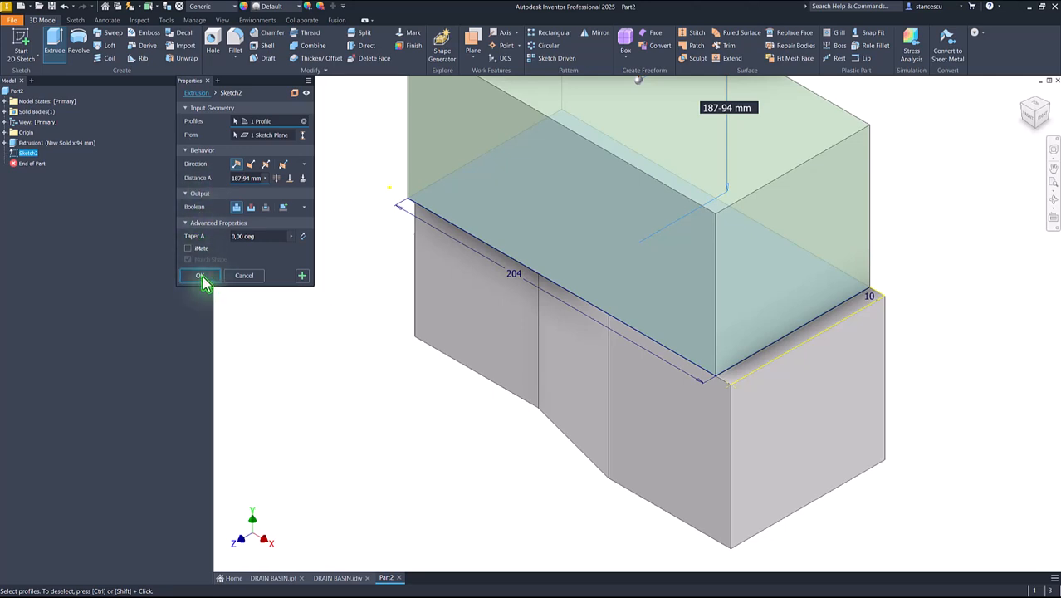
left_click(199, 276)
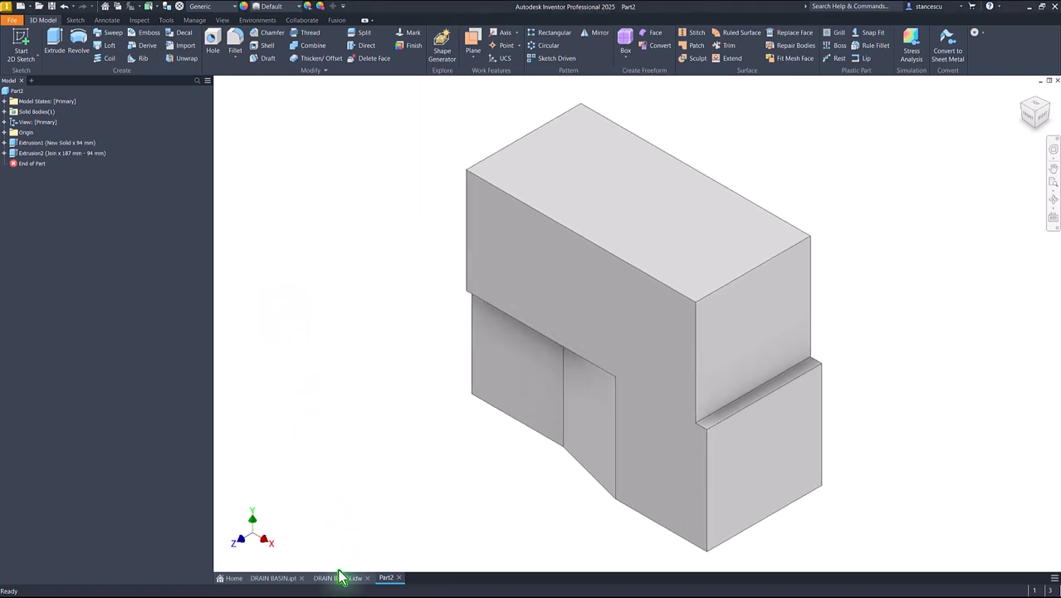
left_click(345, 578)
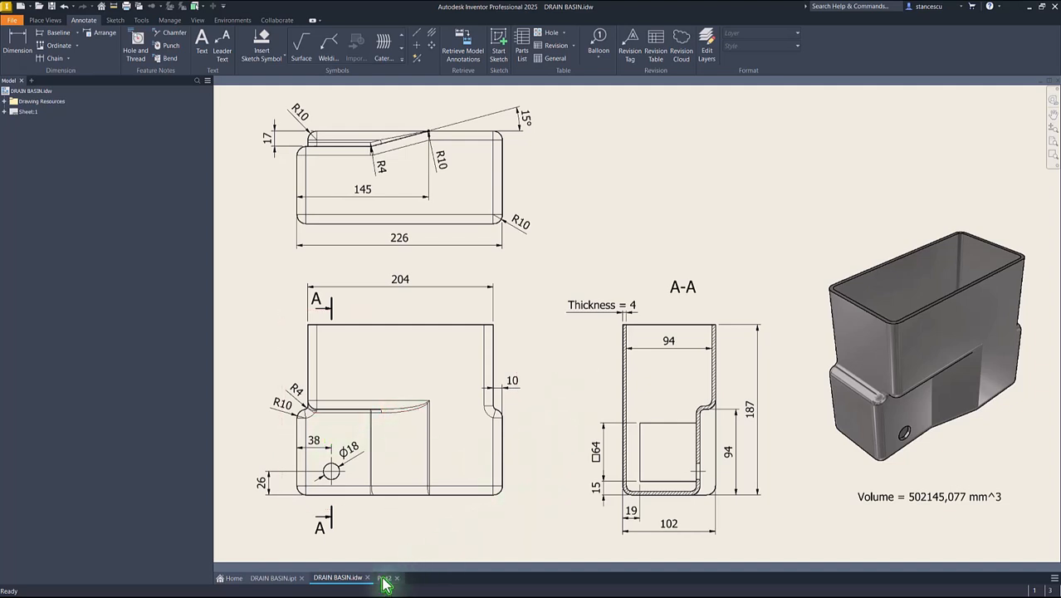
left_click(387, 578)
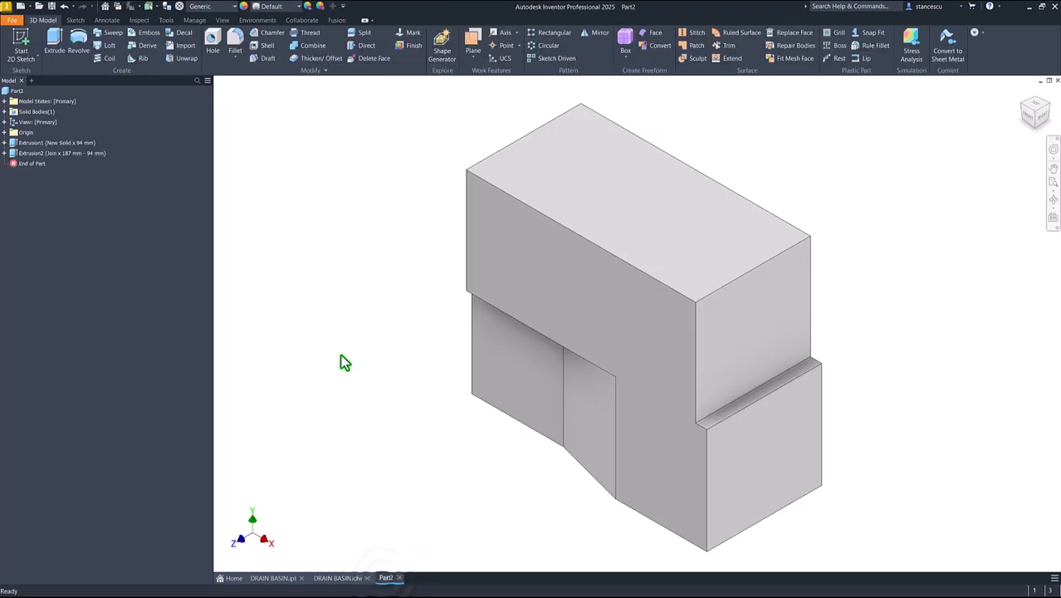
left_click_drag(346, 362, 478, 312)
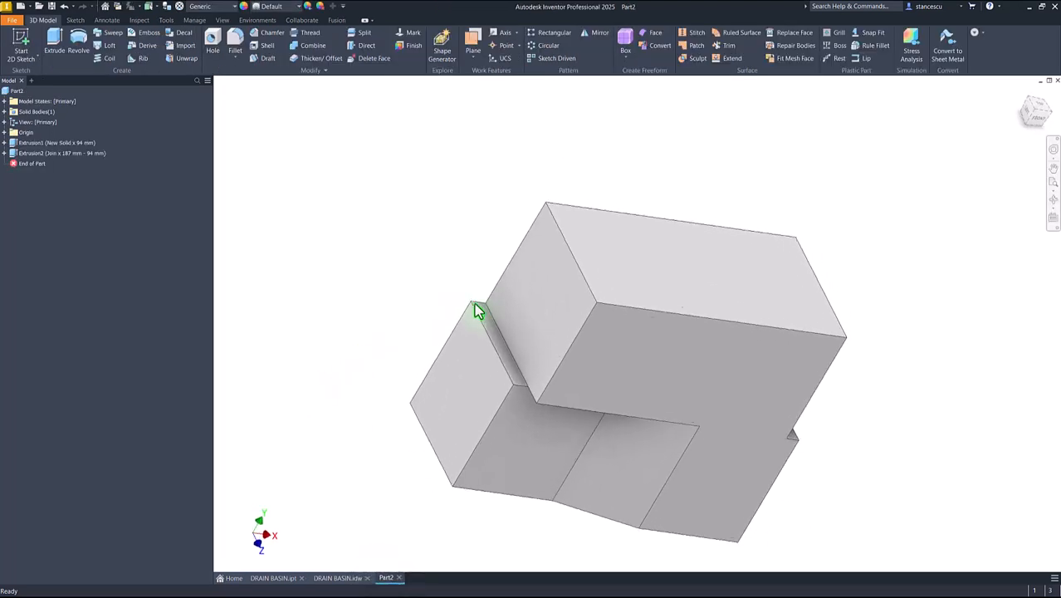
left_click_drag(478, 312, 515, 362)
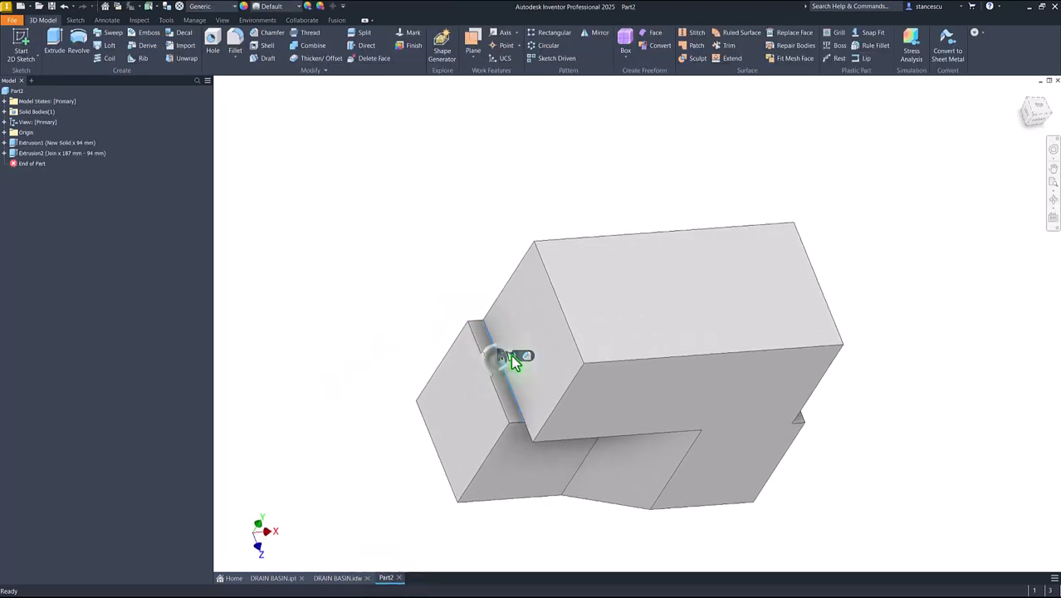
Step: Fillet the block's corner and side step edges, applying the first fillet
left_click(223, 46)
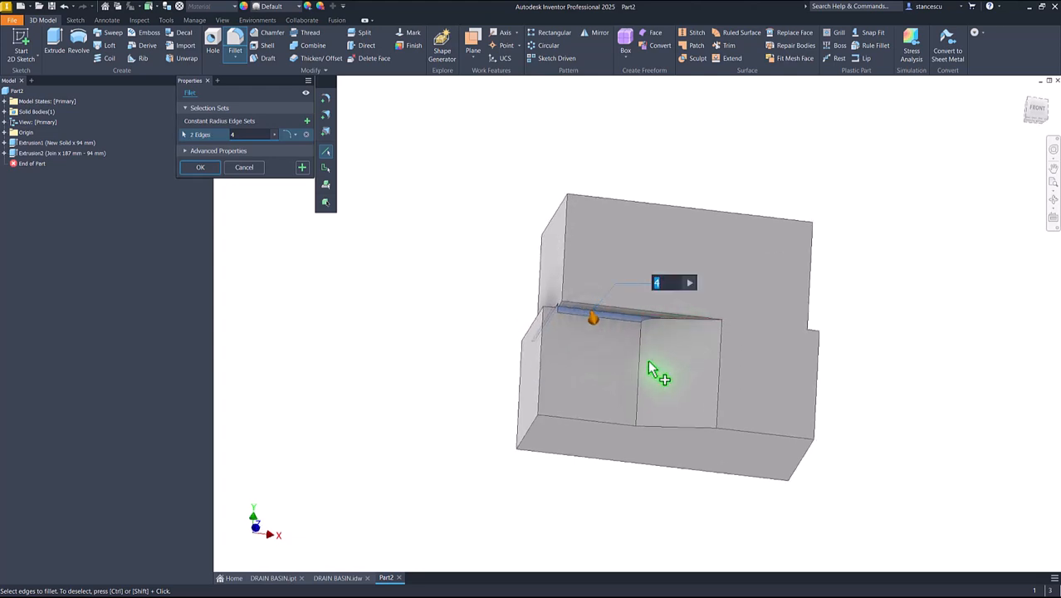
left_click(677, 329)
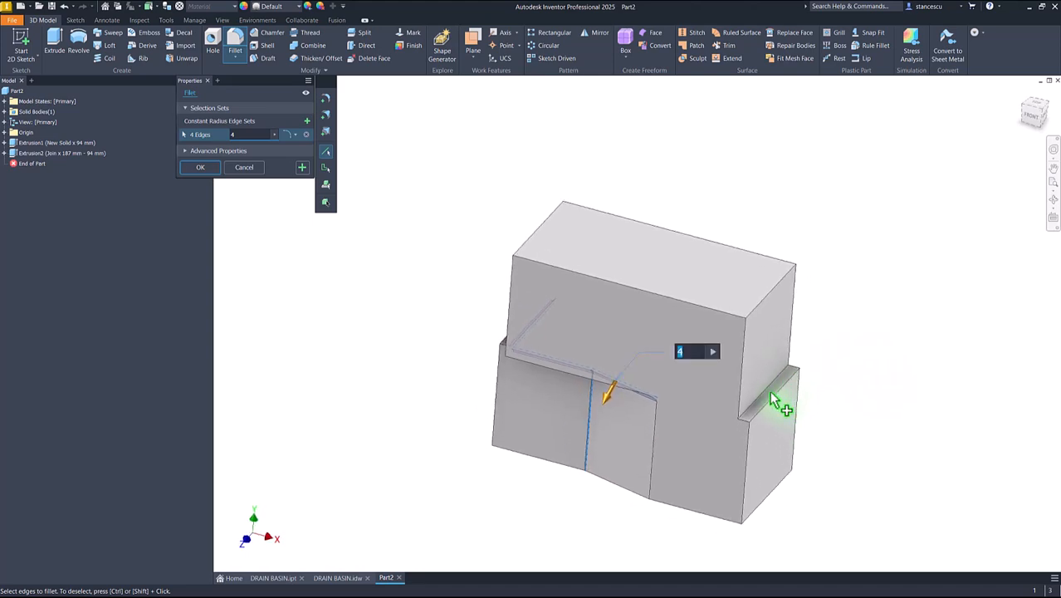
left_click(777, 397)
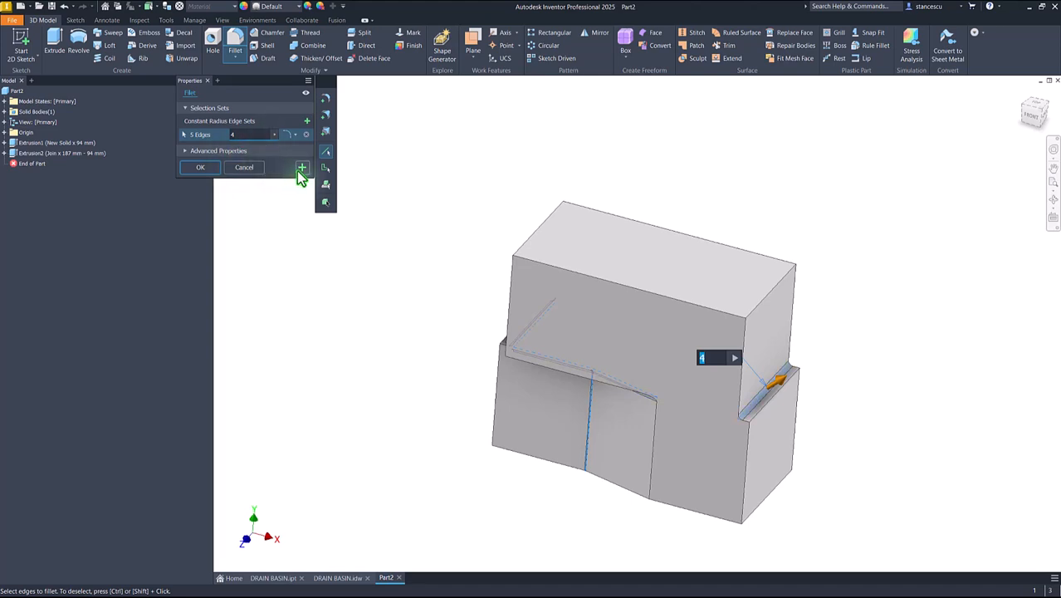
left_click(302, 168)
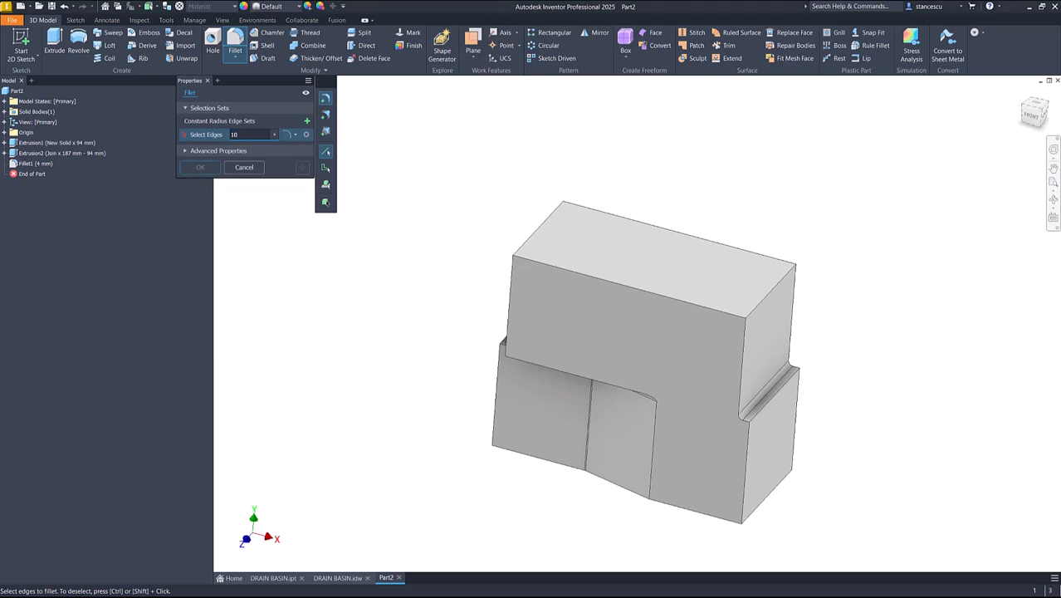
mouse_move(504, 274)
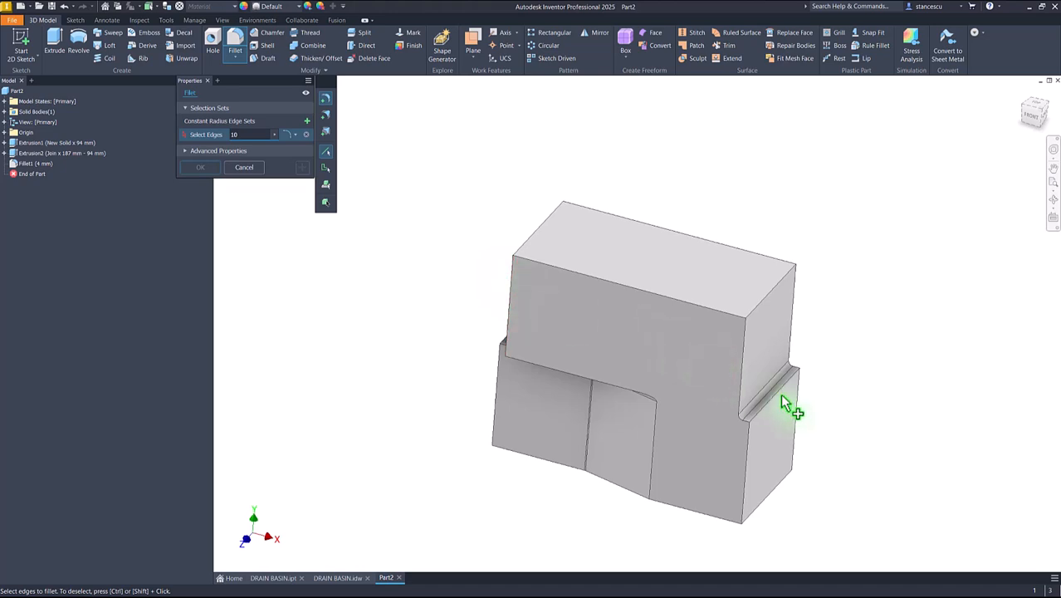
Step: Round the bottom edge loop with a 10 mm fillet and return to the home view
left_click(781, 405)
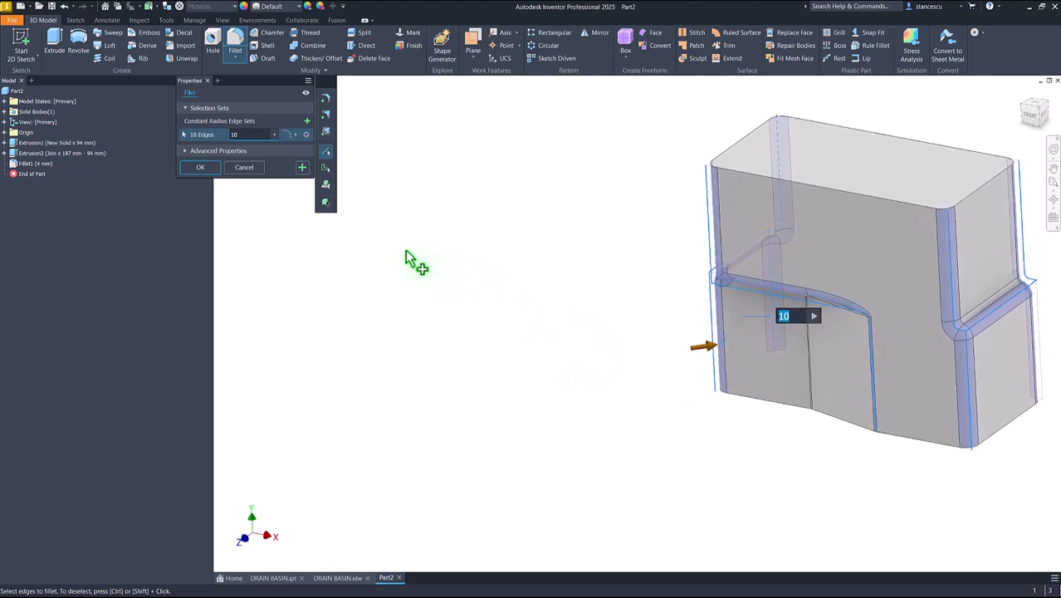
left_click(199, 166)
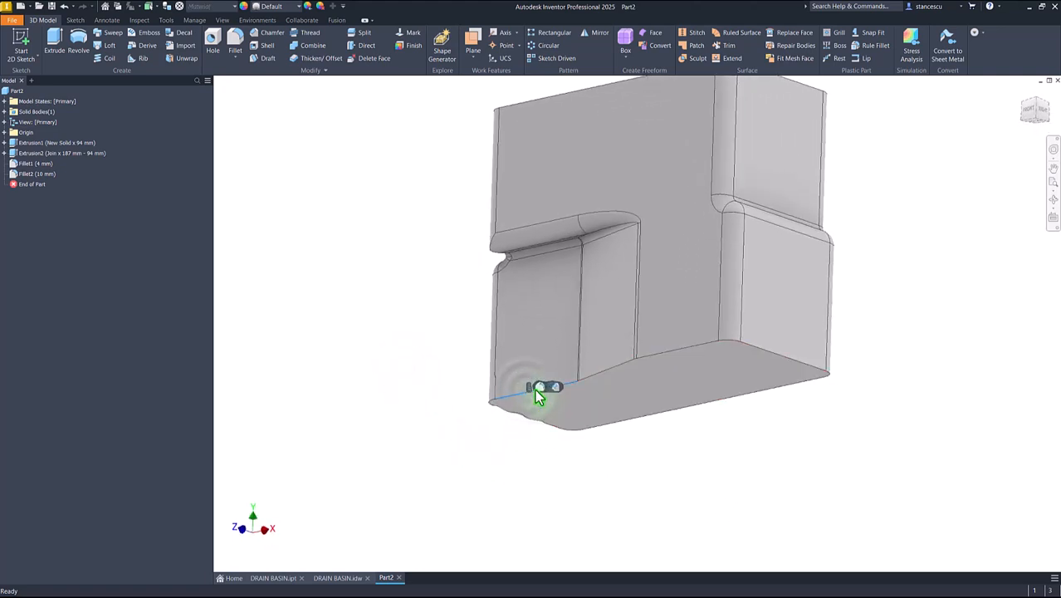
left_click(236, 45)
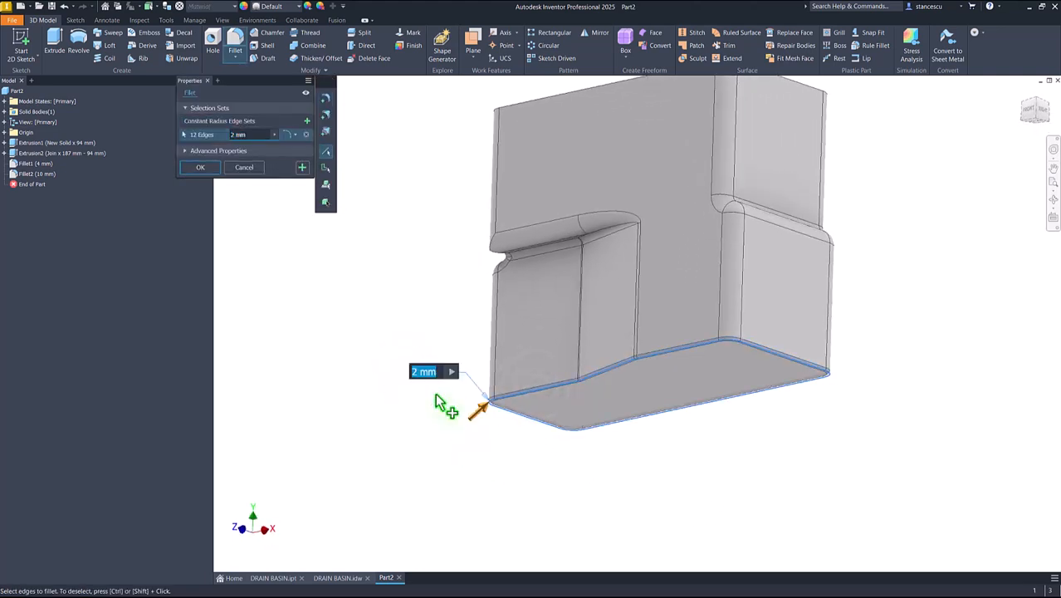
type("10")
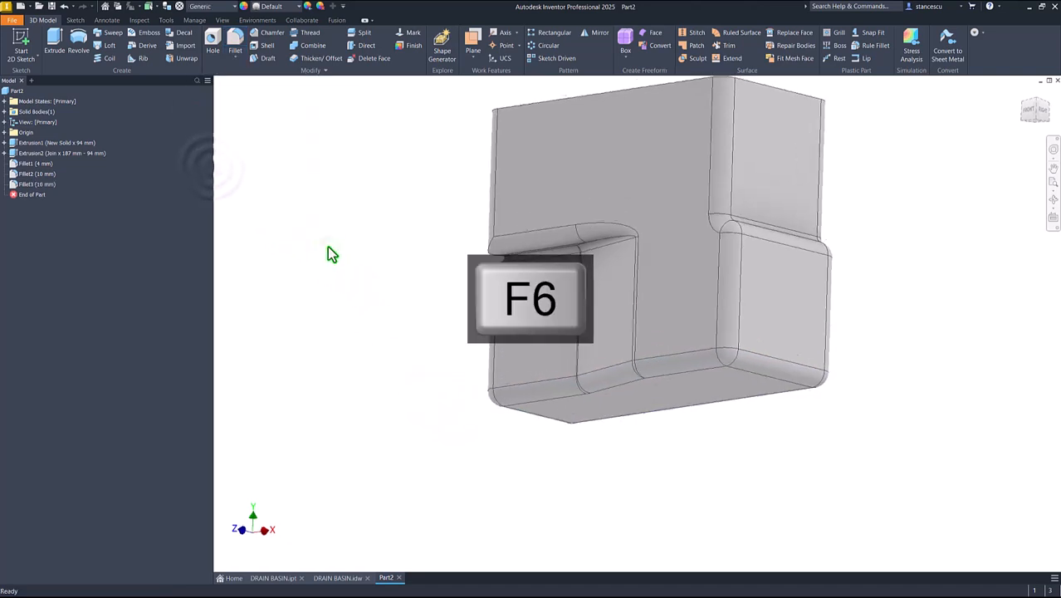
key("F6")
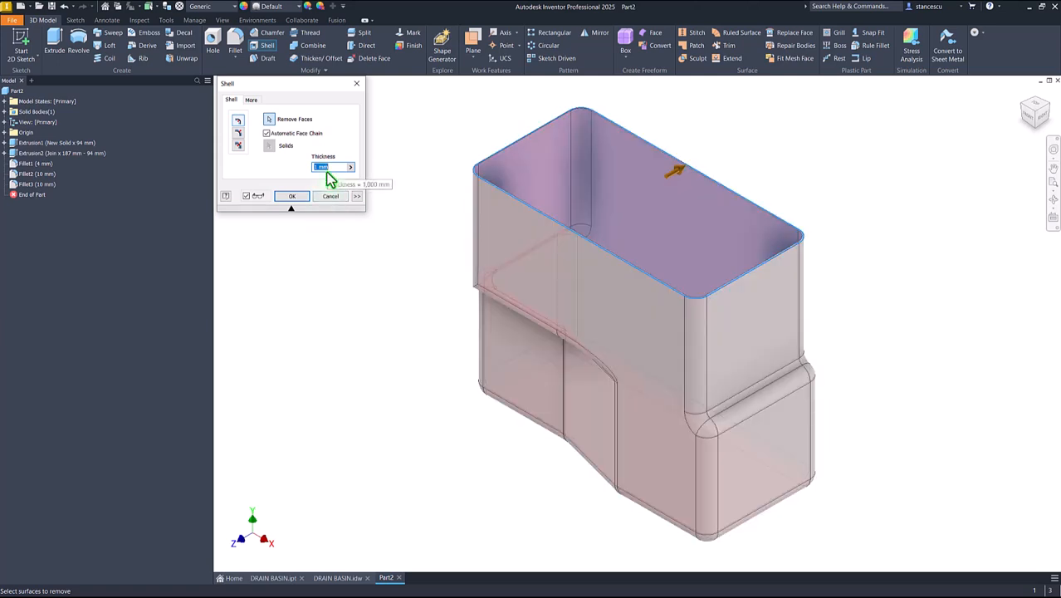
Step: Shell the basin to 4 mm walls with the top face removed, then show the basin drawing
type("4")
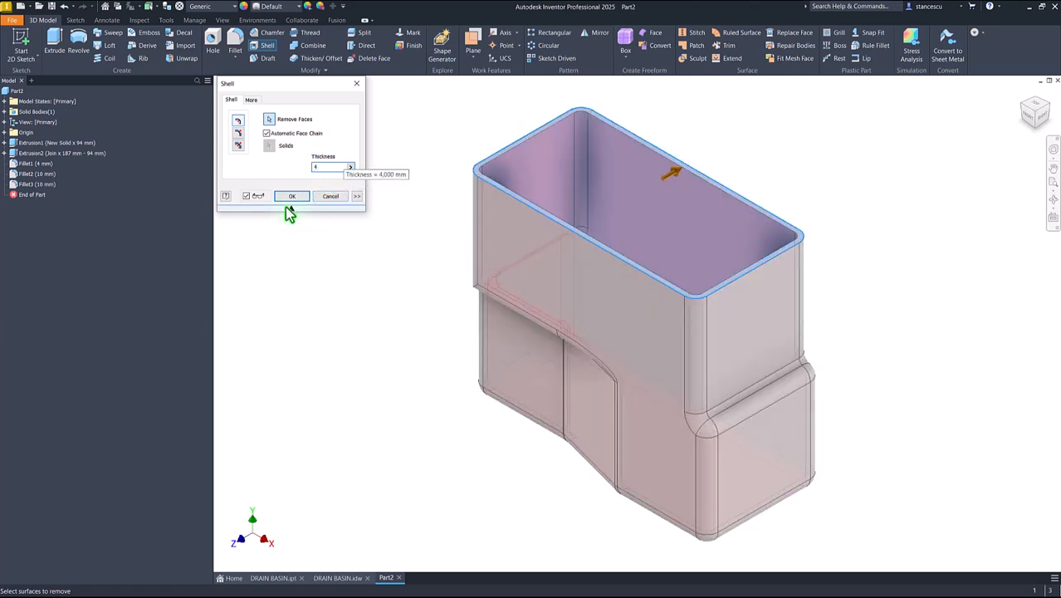
left_click(293, 195)
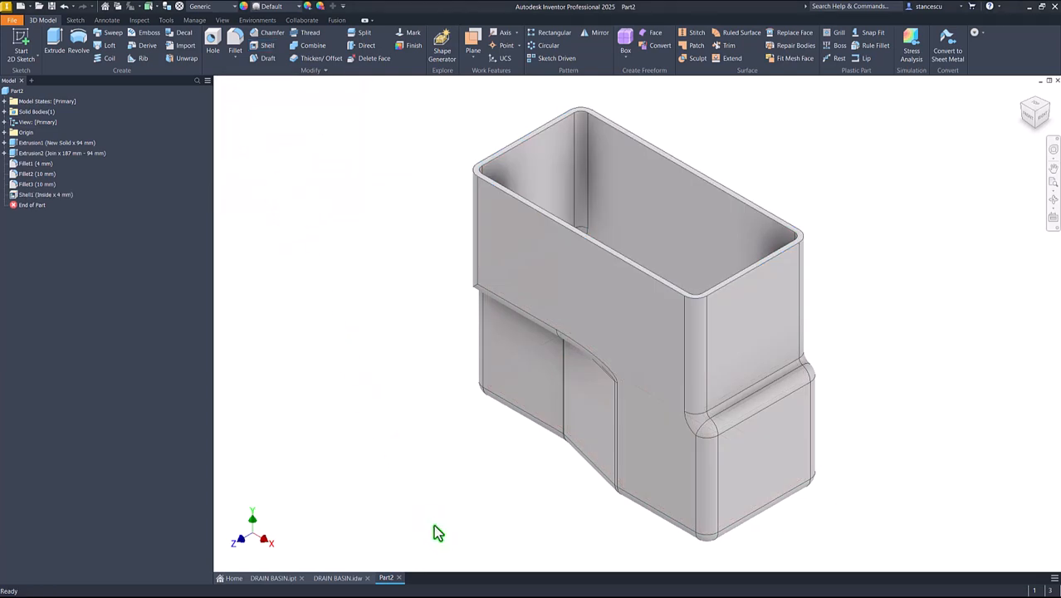
left_click_drag(438, 532, 473, 487)
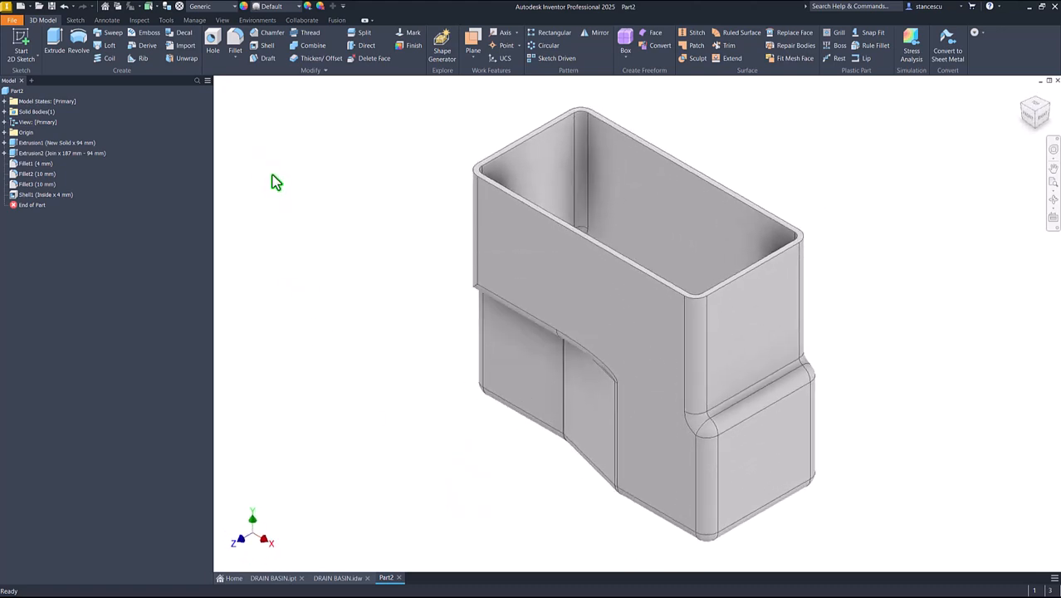
left_click(333, 578)
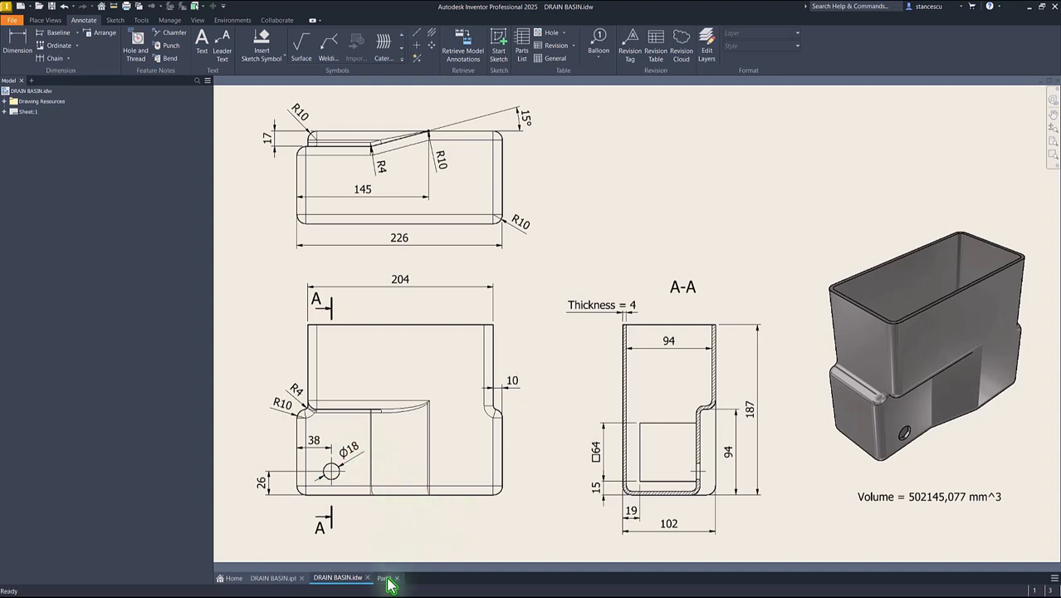
Step: Sketch a hole centre point on the side face dimensioned 38 and 26 mm, and finish the sketch
left_click(387, 578)
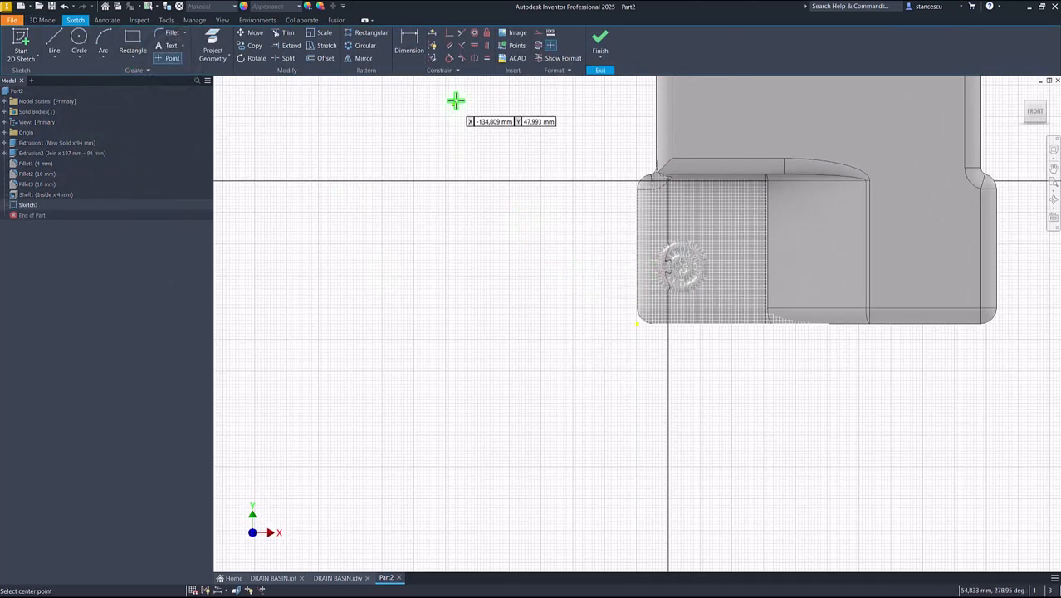
left_click(407, 47)
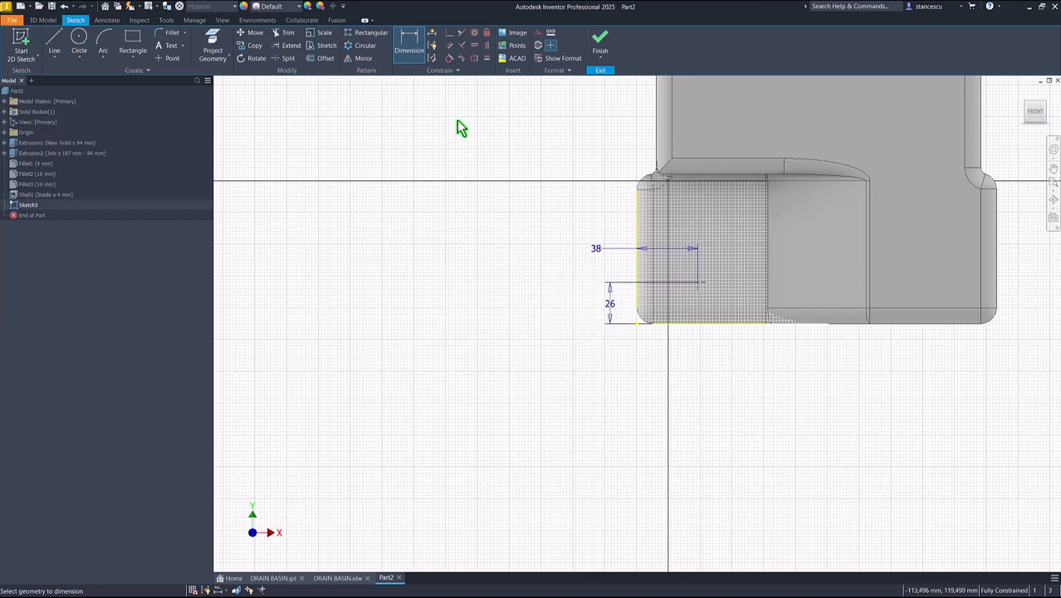
left_click(606, 40)
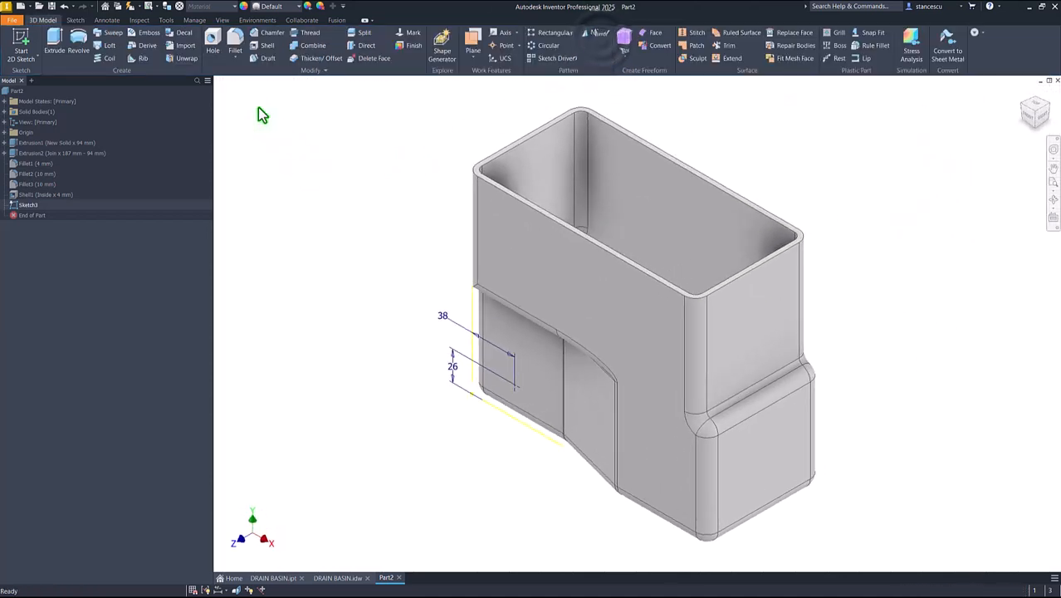
Step: Cut an 18 mm hole through the side wall at the sketched point, then show the basin drawing
left_click(219, 47)
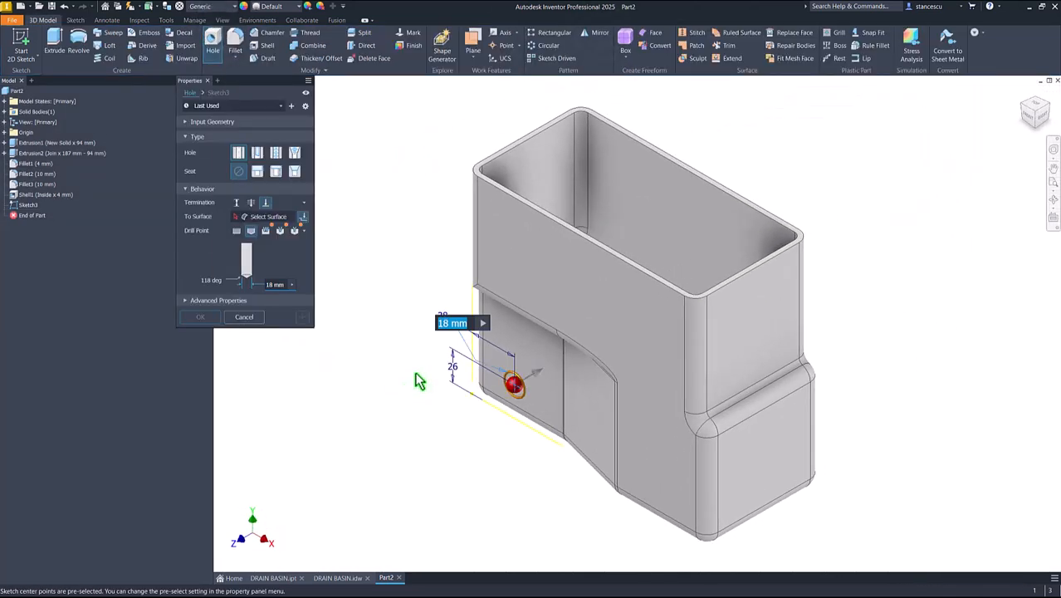
mouse_move(377, 399)
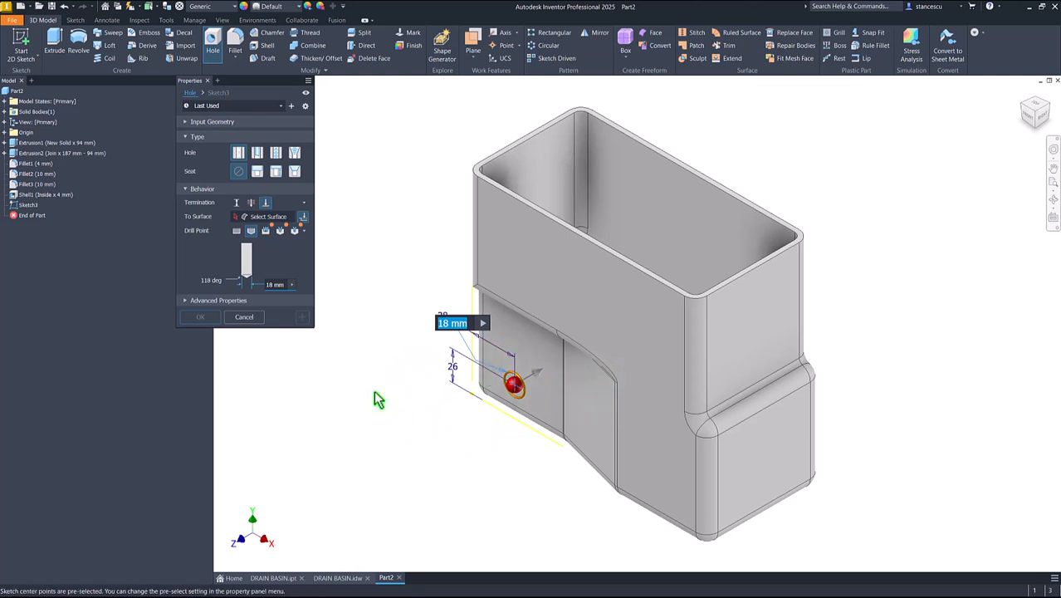
mouse_move(512, 418)
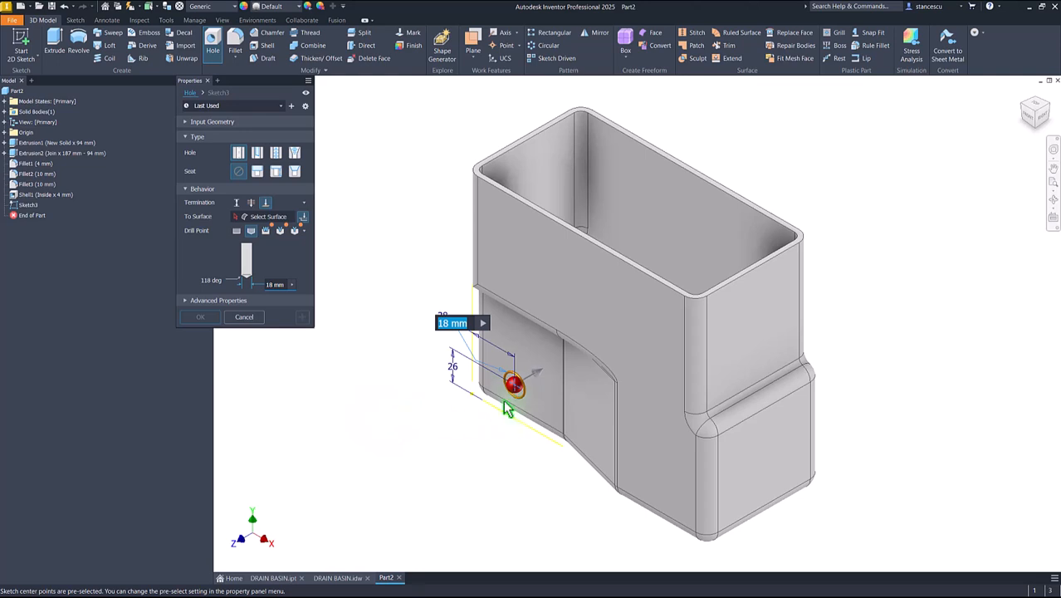
mouse_move(369, 375)
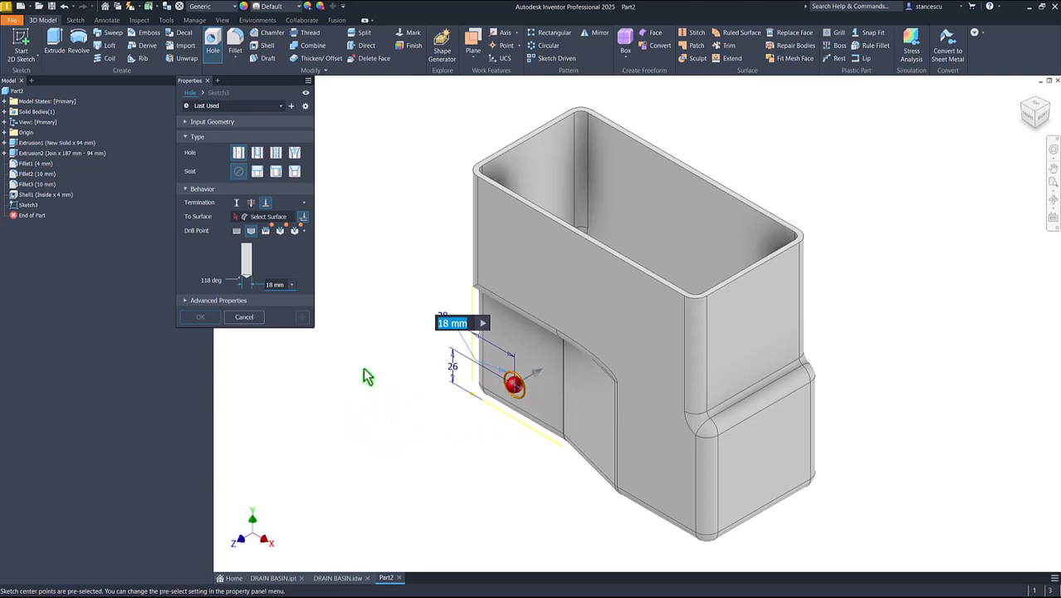
mouse_move(359, 302)
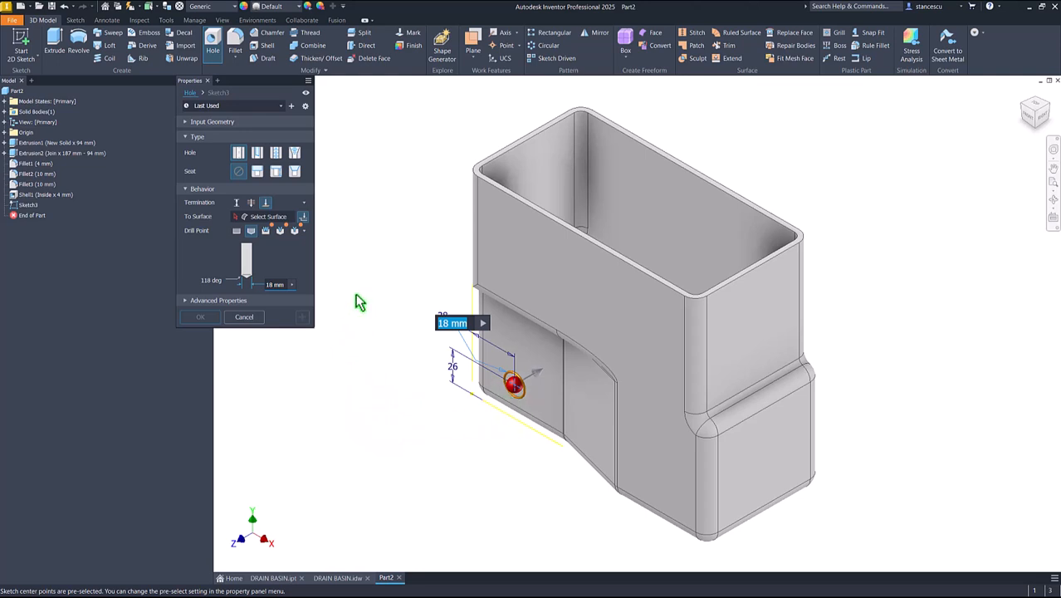
mouse_move(332, 362)
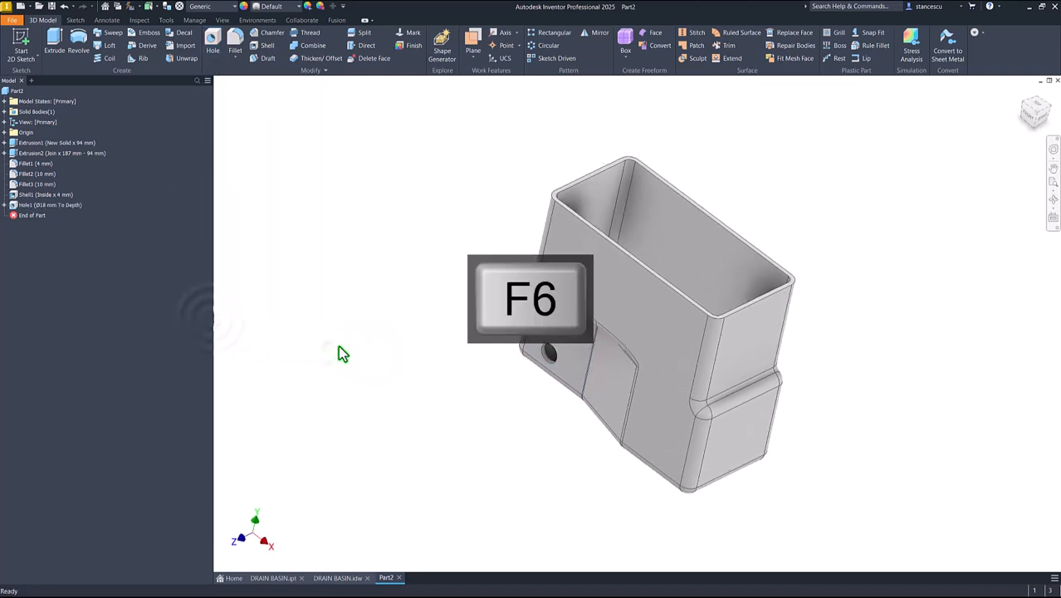
left_click(336, 577)
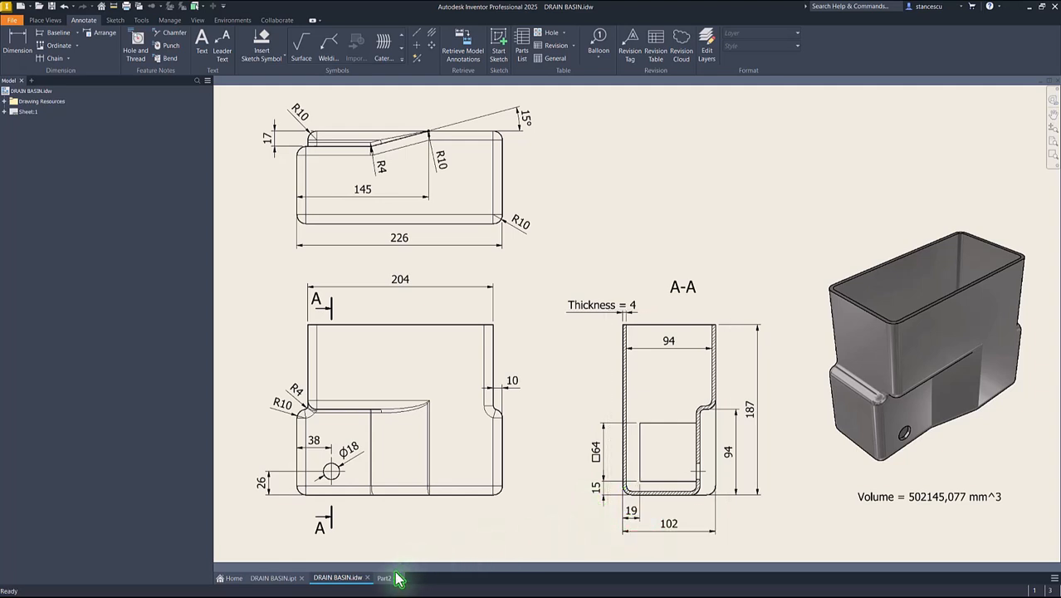
Step: Switch to the finished DRAIN BASIN reference part
left_click(269, 578)
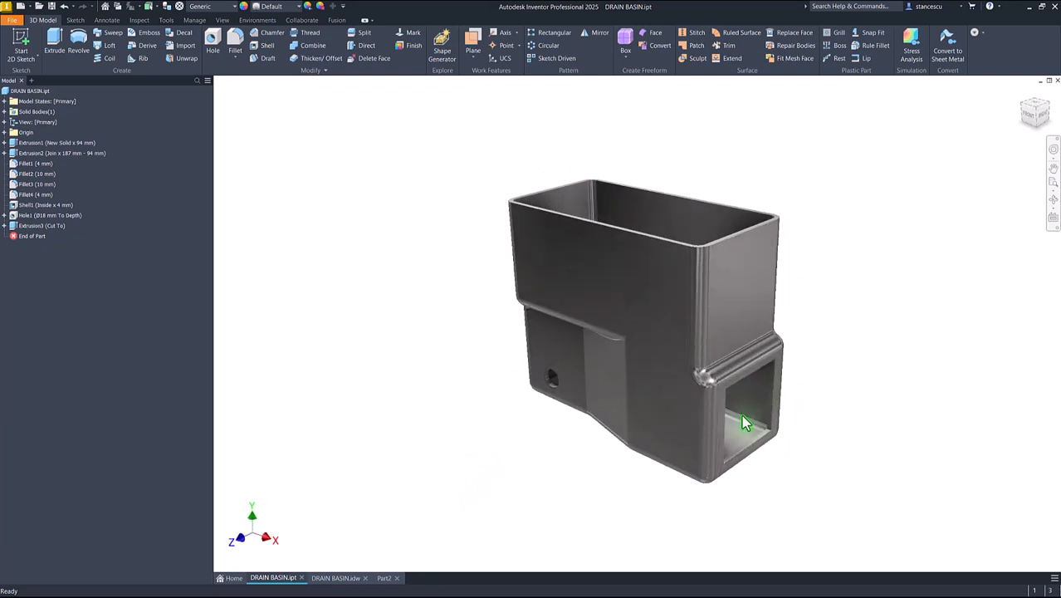
Step: Orbit the reference basin to view its square opening, then return to Part2
left_click_drag(744, 421, 789, 430)
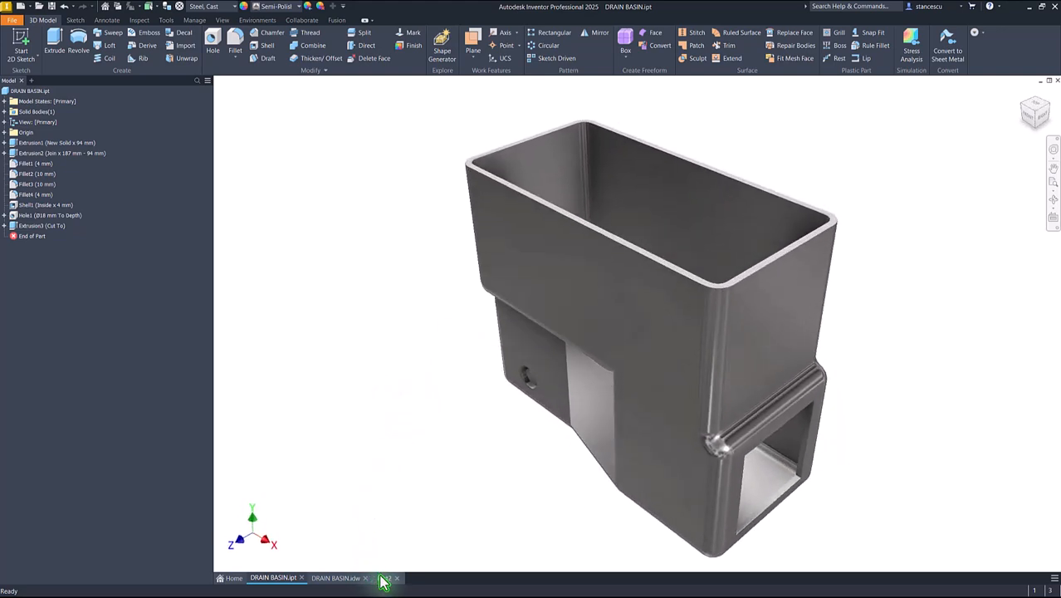
left_click(382, 578)
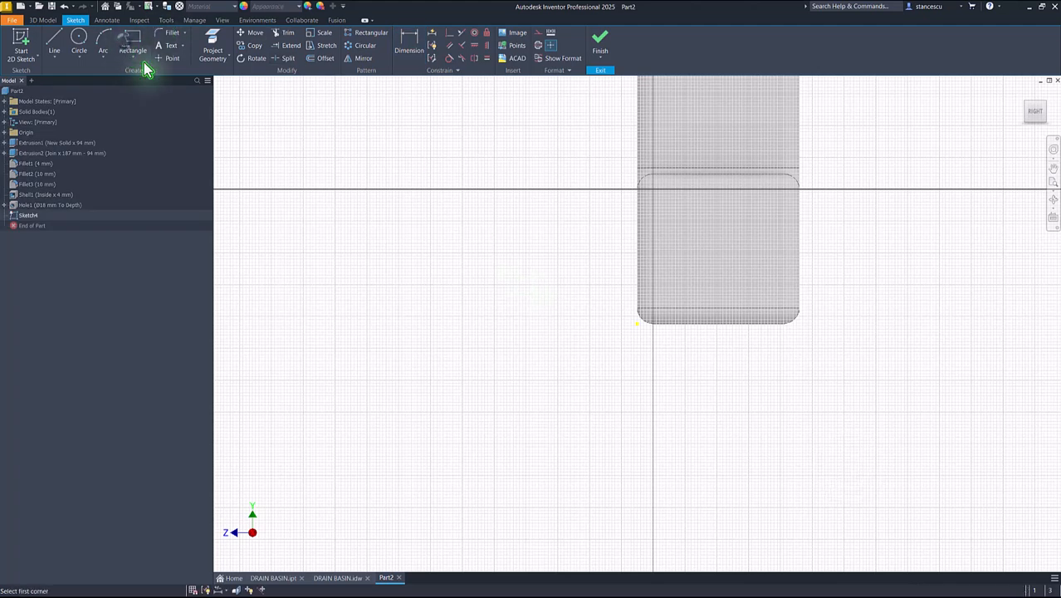
Step: Draw a 64 × 64 mm square on the front face, offset 15 and 19 mm from the edges
left_click(133, 43)
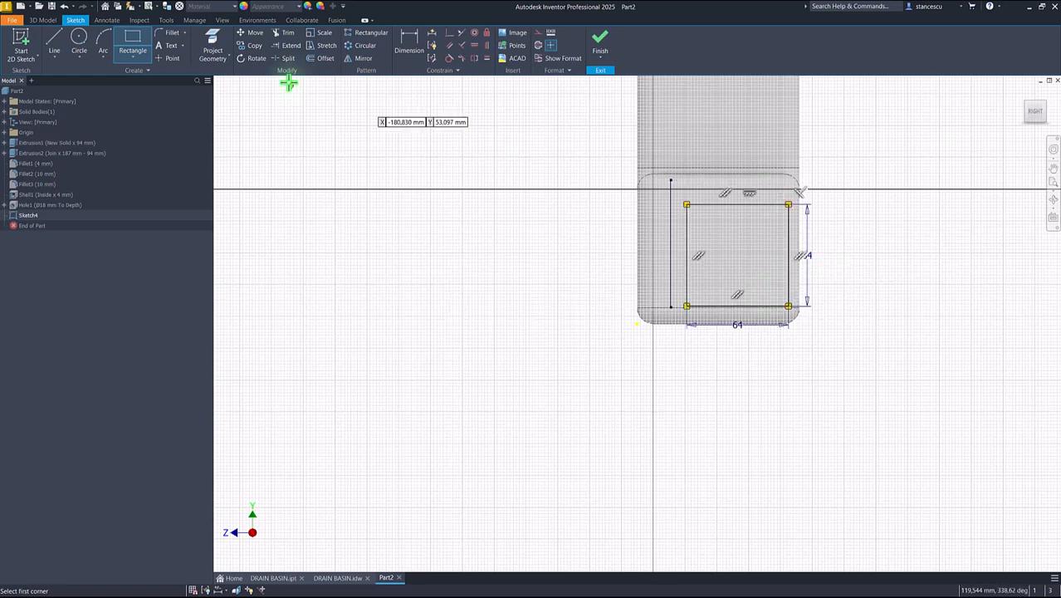
left_click(407, 43)
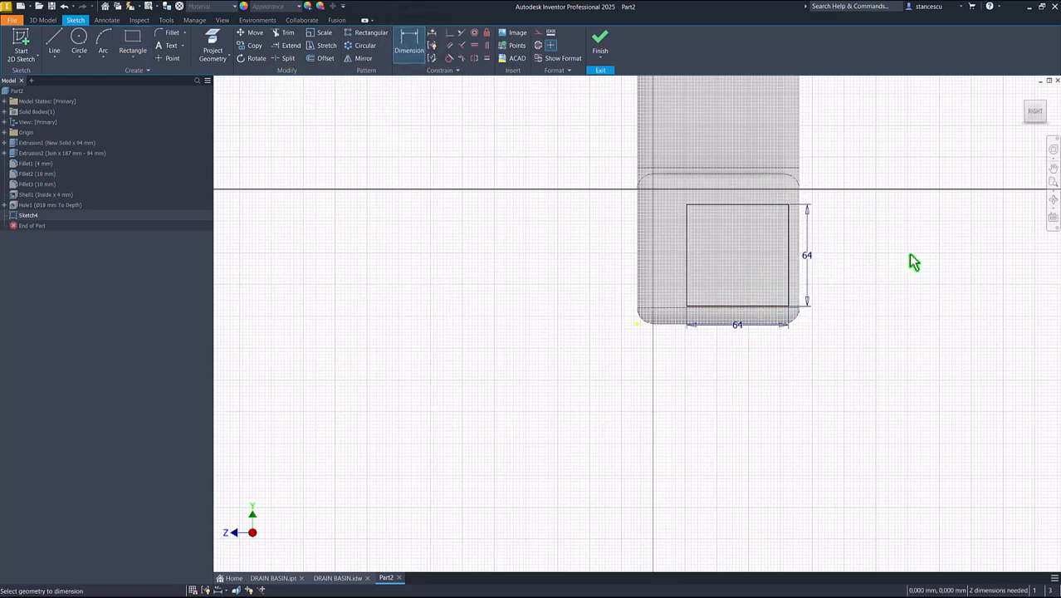
mouse_move(821, 269)
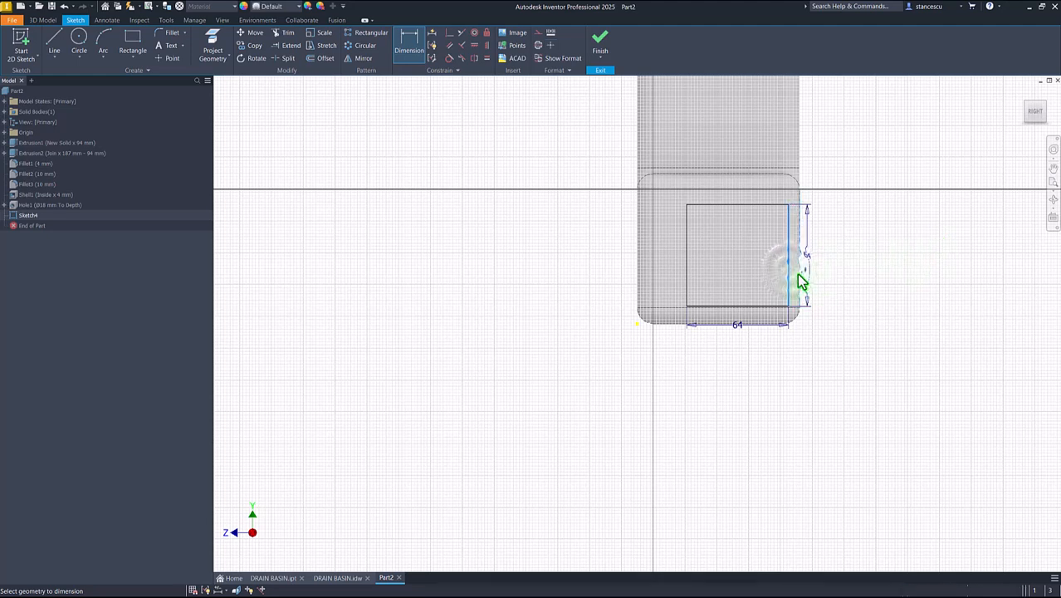
left_click(802, 276)
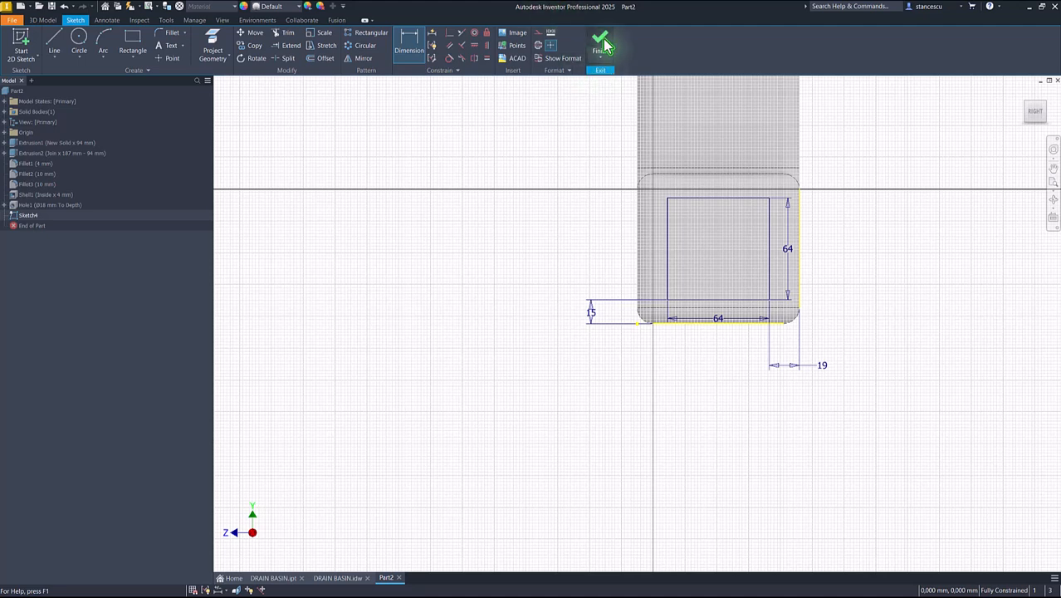
Step: Extrude-cut the square profile To the selected inner face, leaving a square opening
left_click(604, 38)
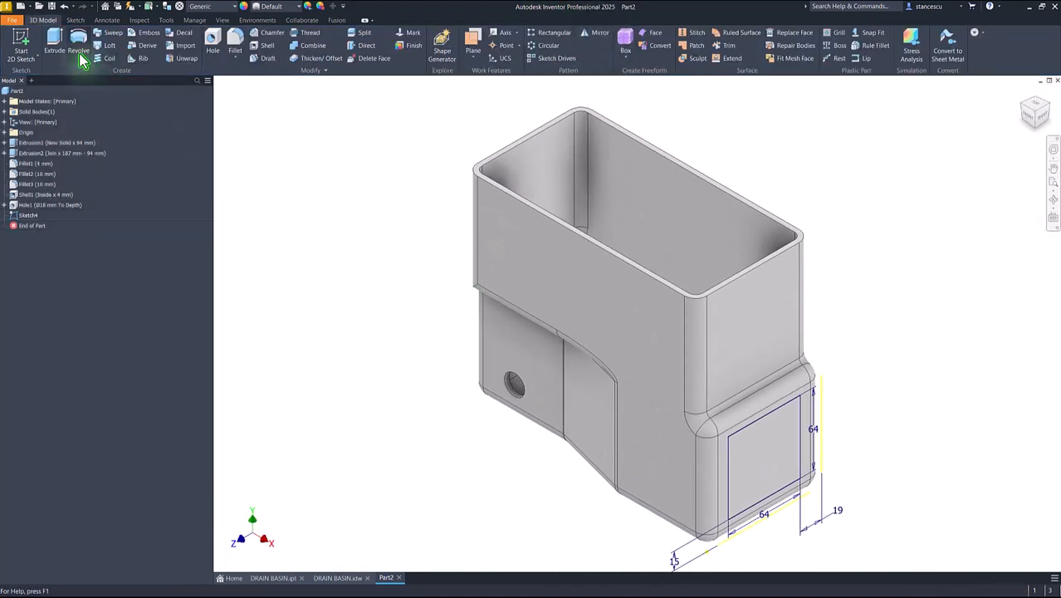
left_click(53, 40)
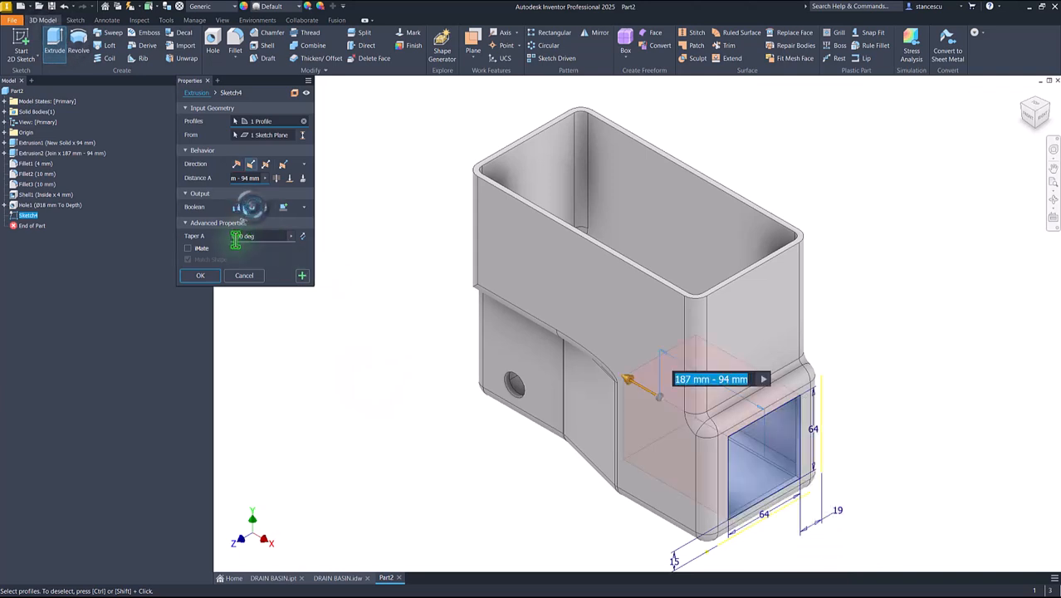
left_click(289, 177)
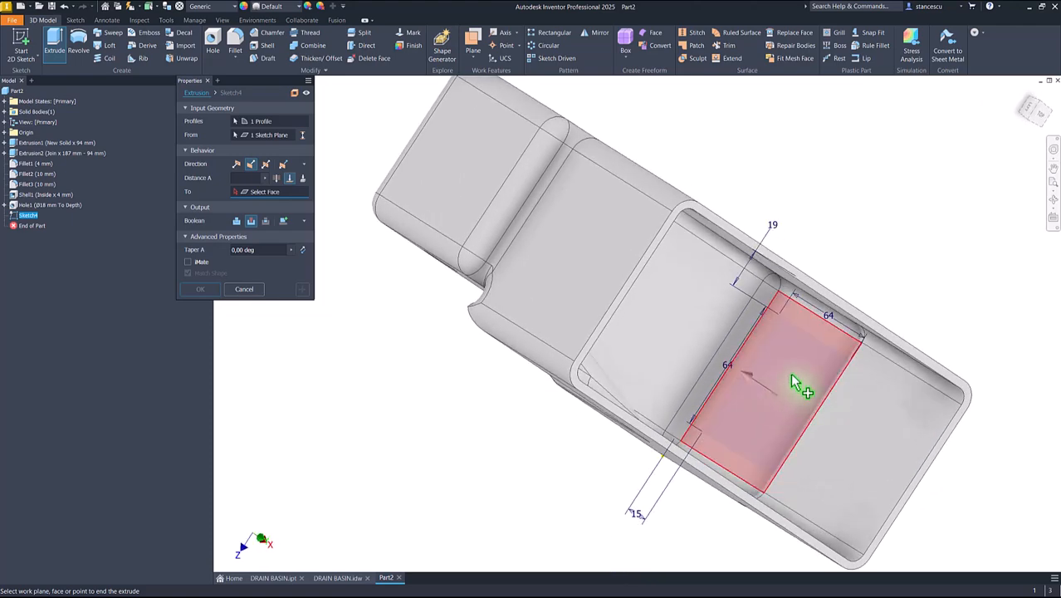
left_click(801, 386)
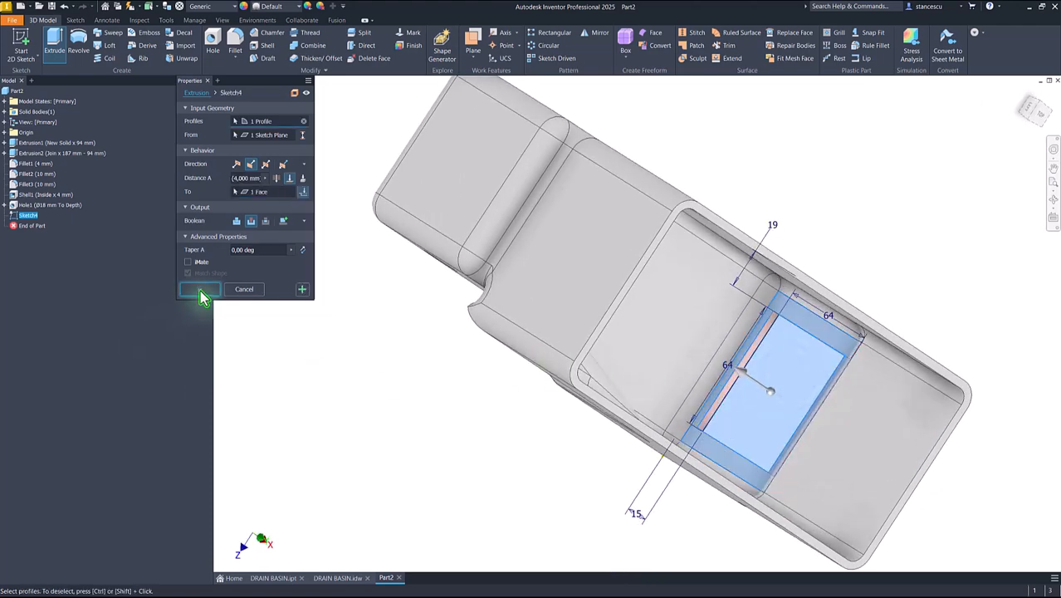
left_click(199, 289)
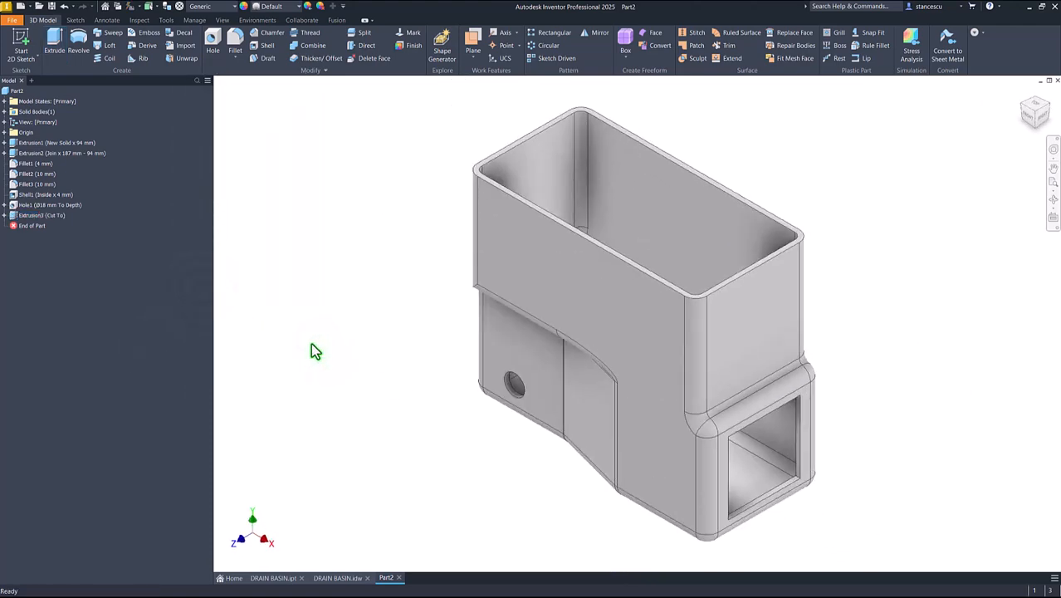
mouse_move(309, 249)
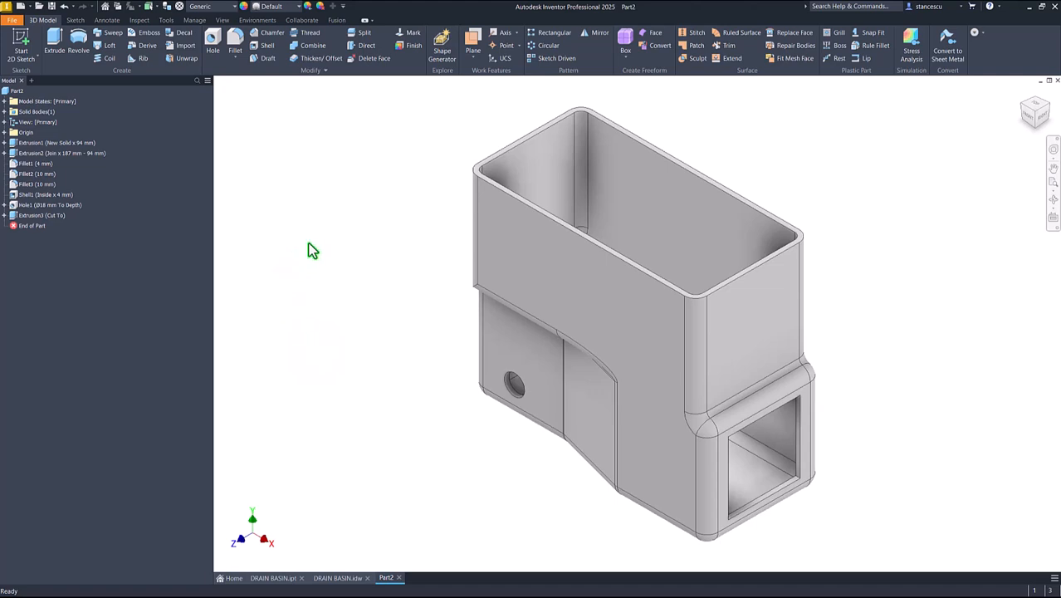
left_click(15, 93)
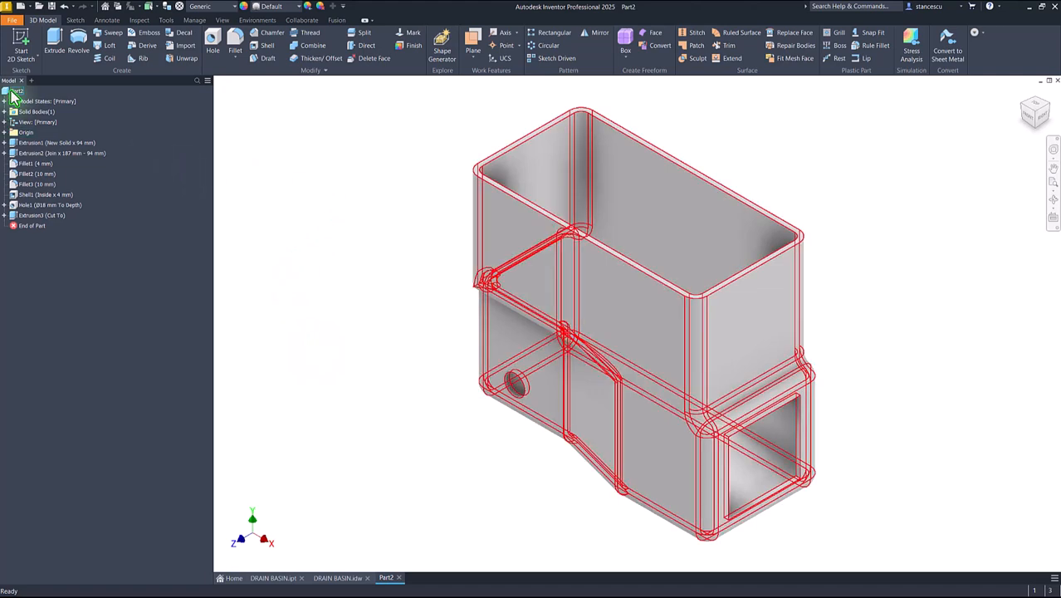
right_click(15, 95)
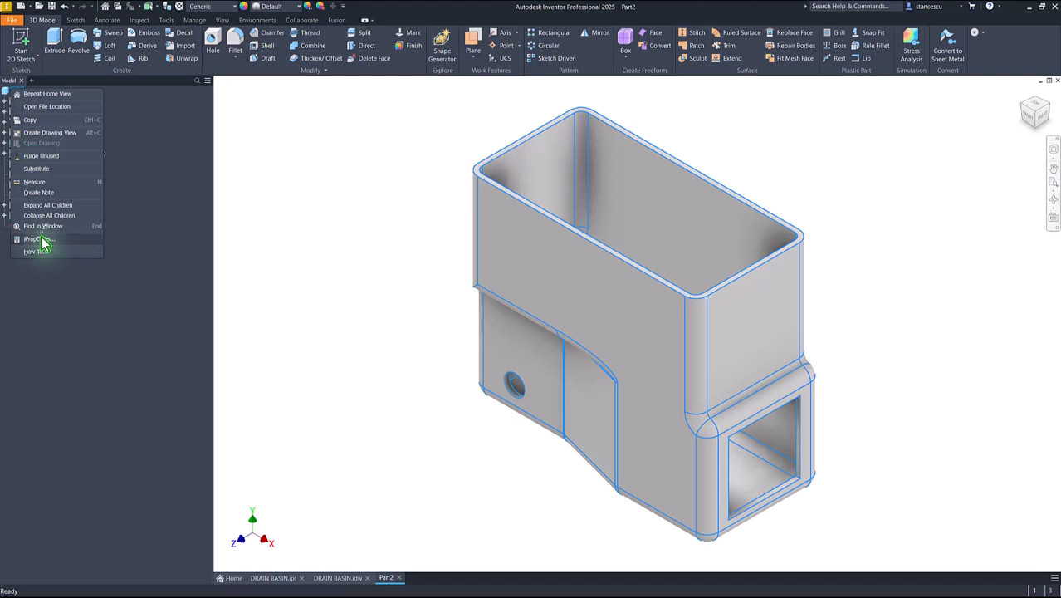
left_click(35, 239)
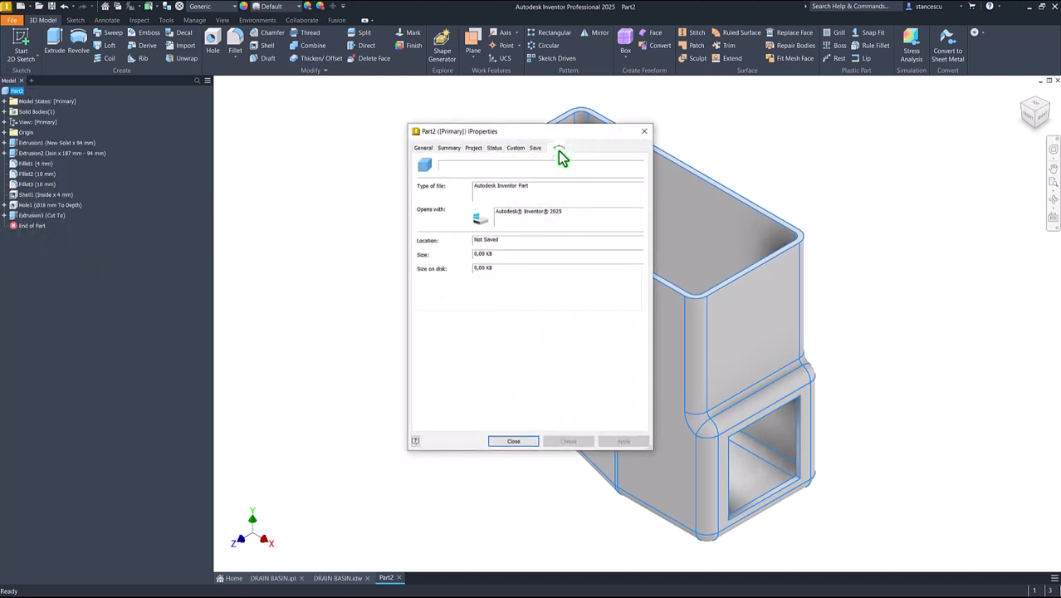
left_click(560, 148)
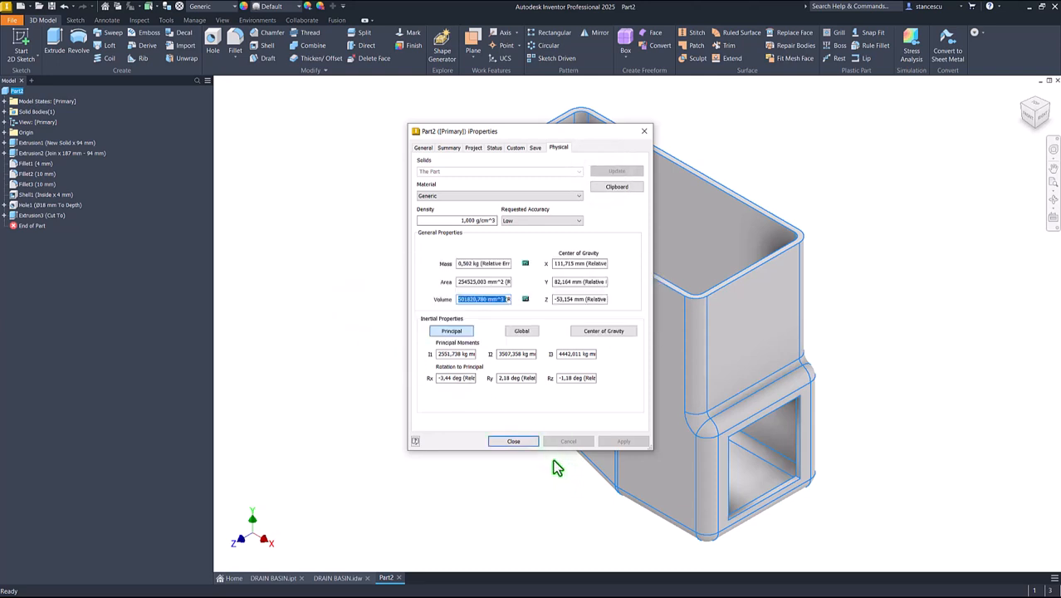
left_click(513, 442)
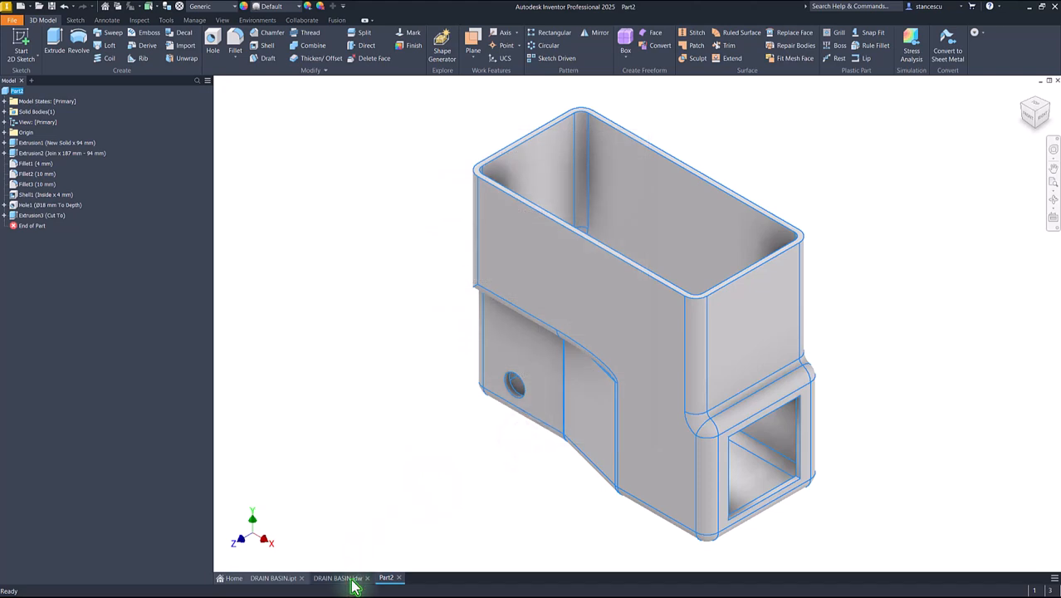
Step: Update the drawing's volume note to Volume = 501820,780 mm^3, removing the old figure
left_click(345, 578)
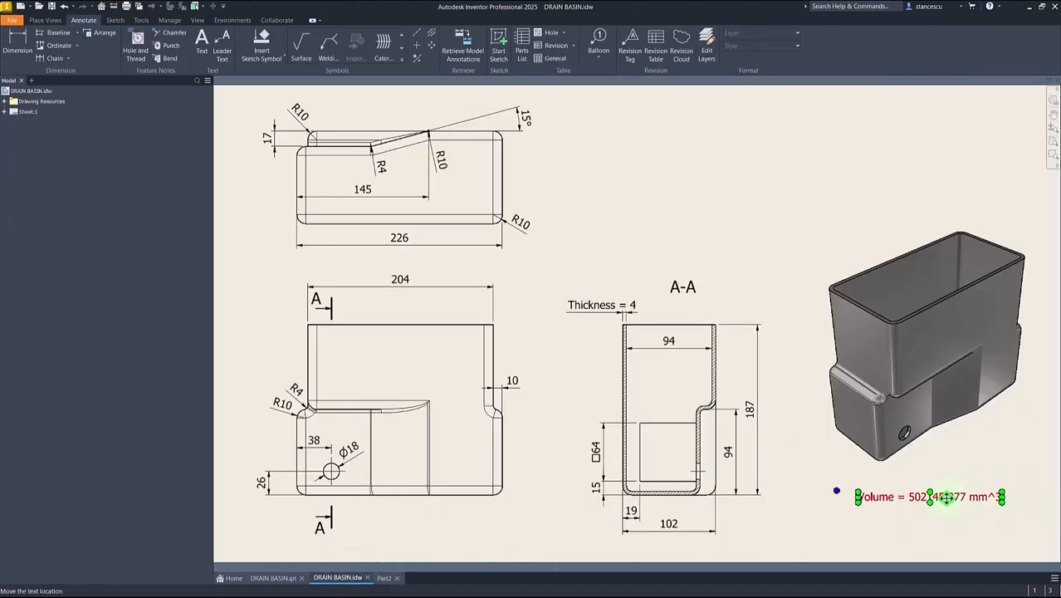
double_click(930, 497)
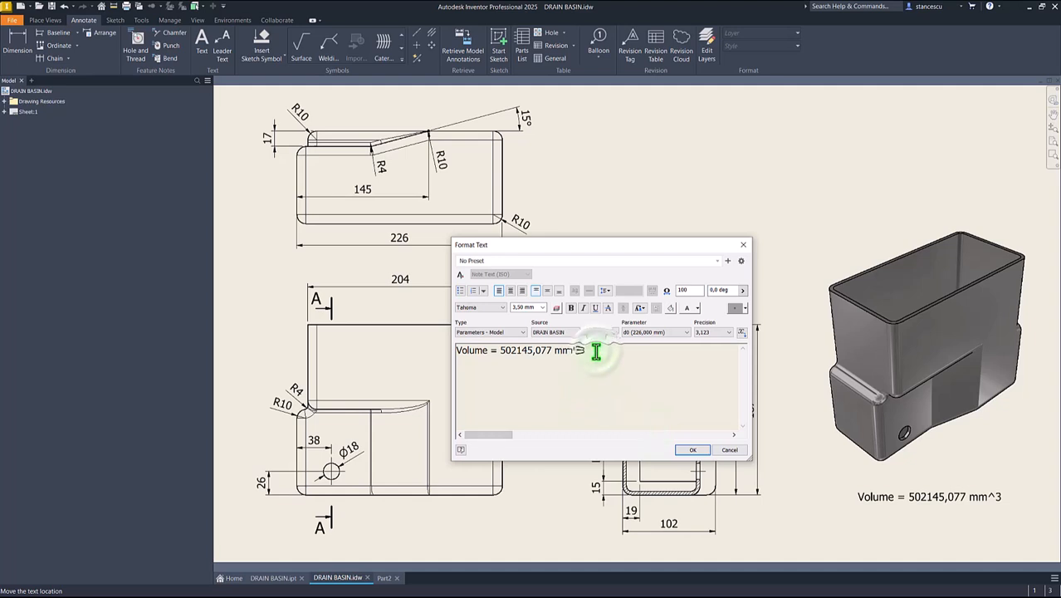
type("501820,780 mm^3")
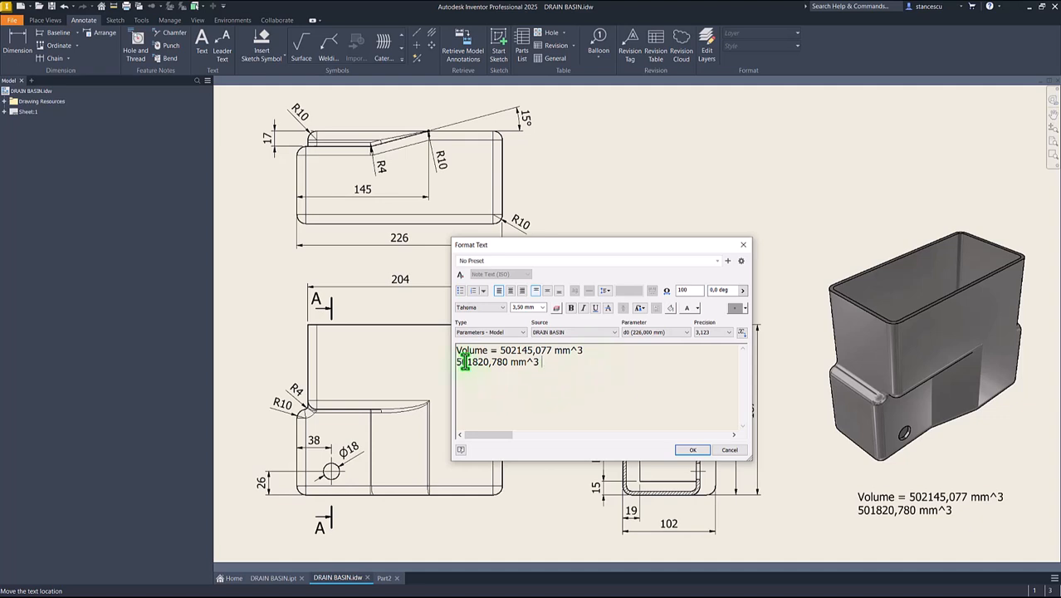
left_click(498, 350)
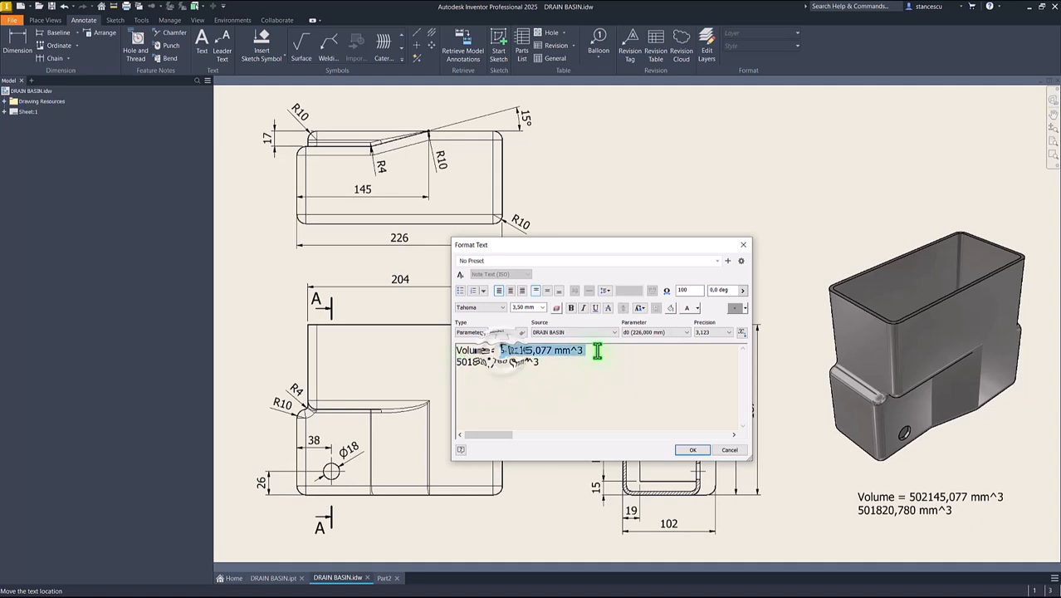
key("Delete")
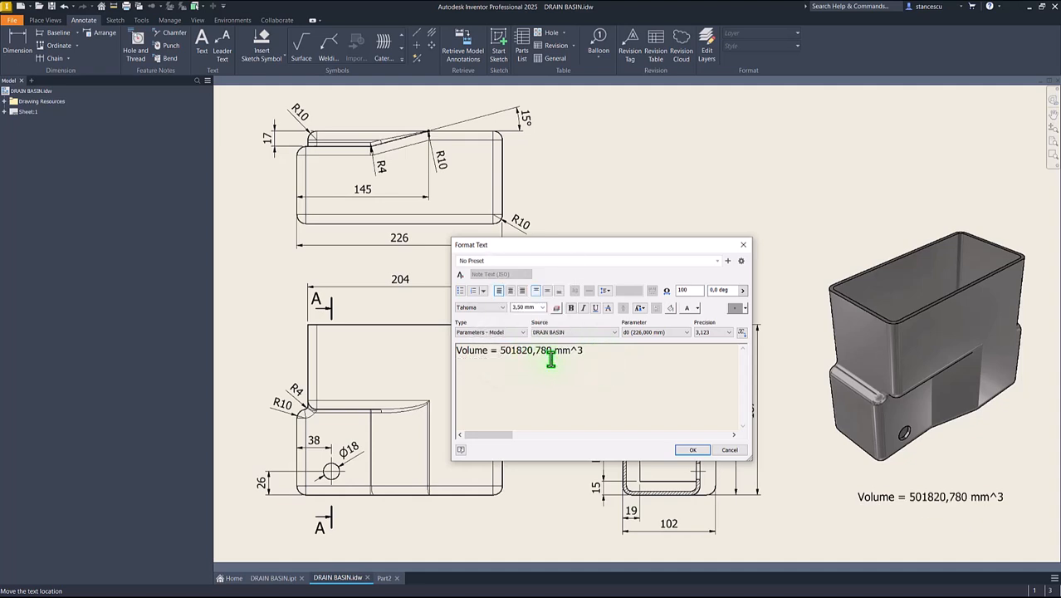
mouse_move(955, 514)
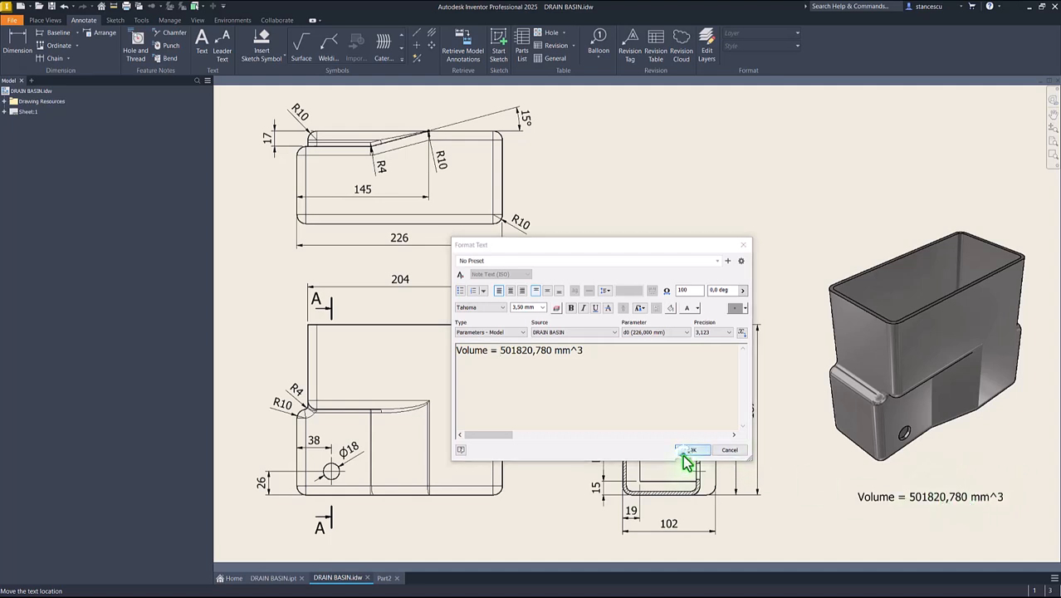
left_click(690, 450)
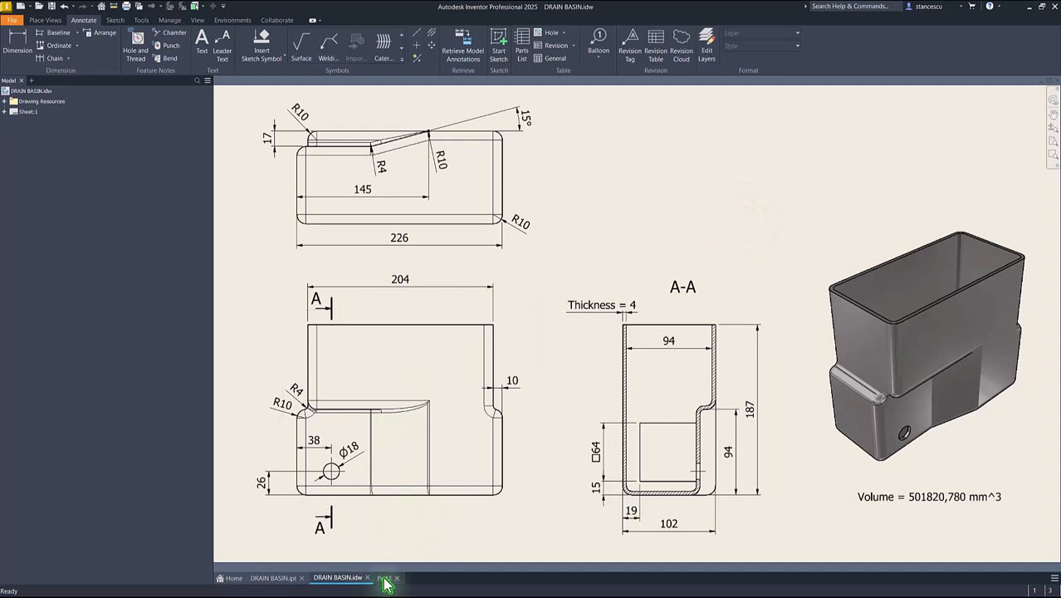
Step: Return to Part2 and set its material to Steel, Carbon
left_click(388, 577)
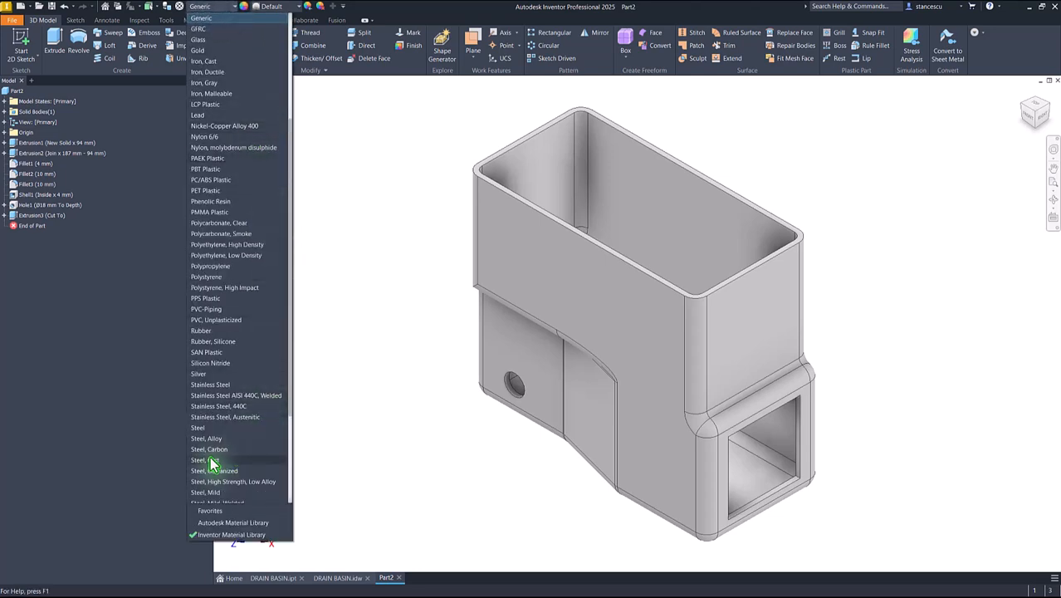
left_click(210, 448)
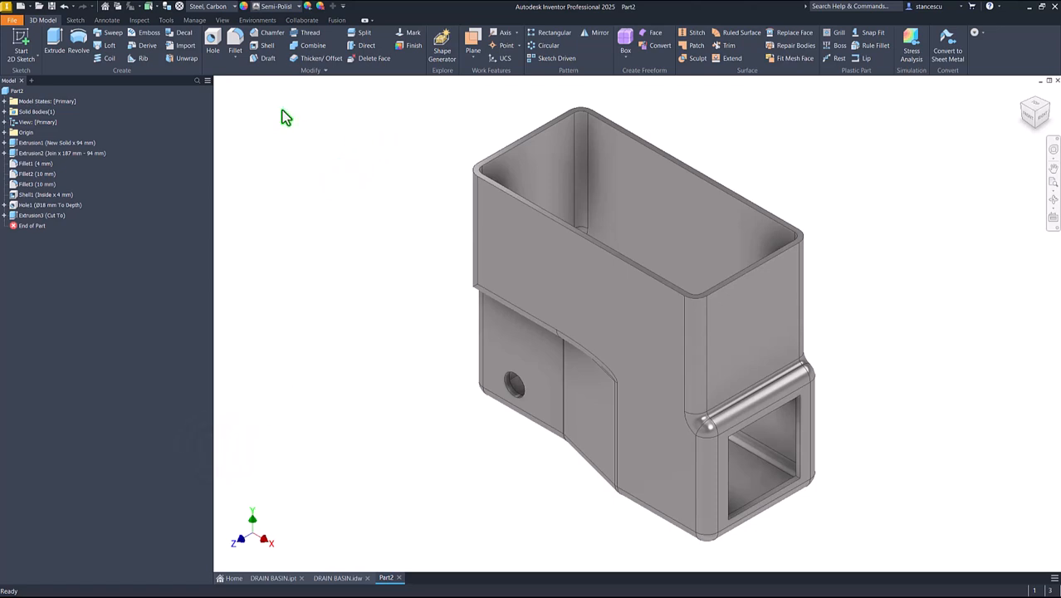
Step: Apply a different lighting style giving the steel basin darker, glossier shading, shown in home view
left_click(233, 20)
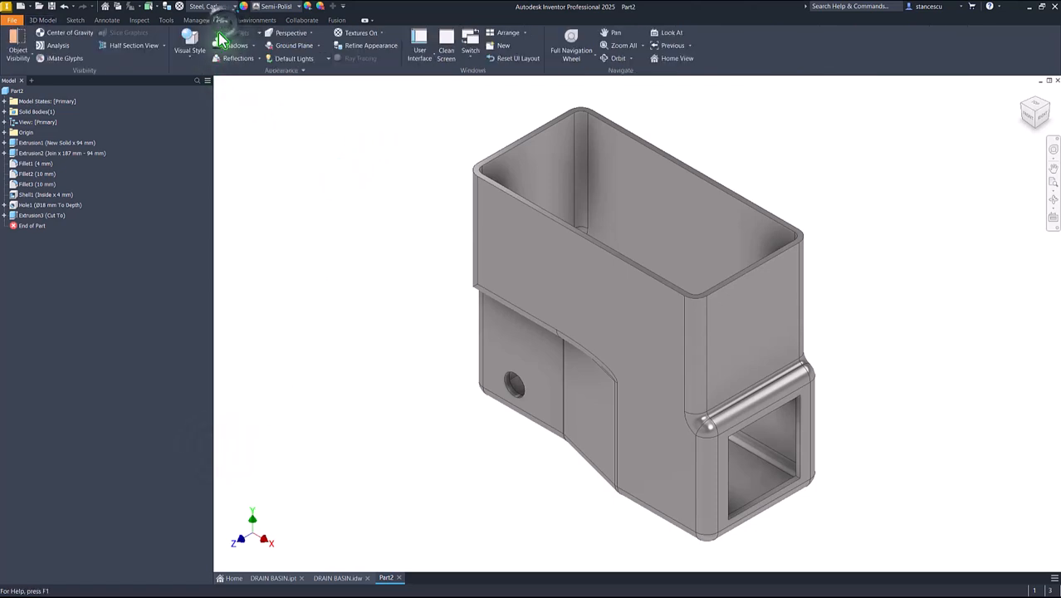
left_click(282, 60)
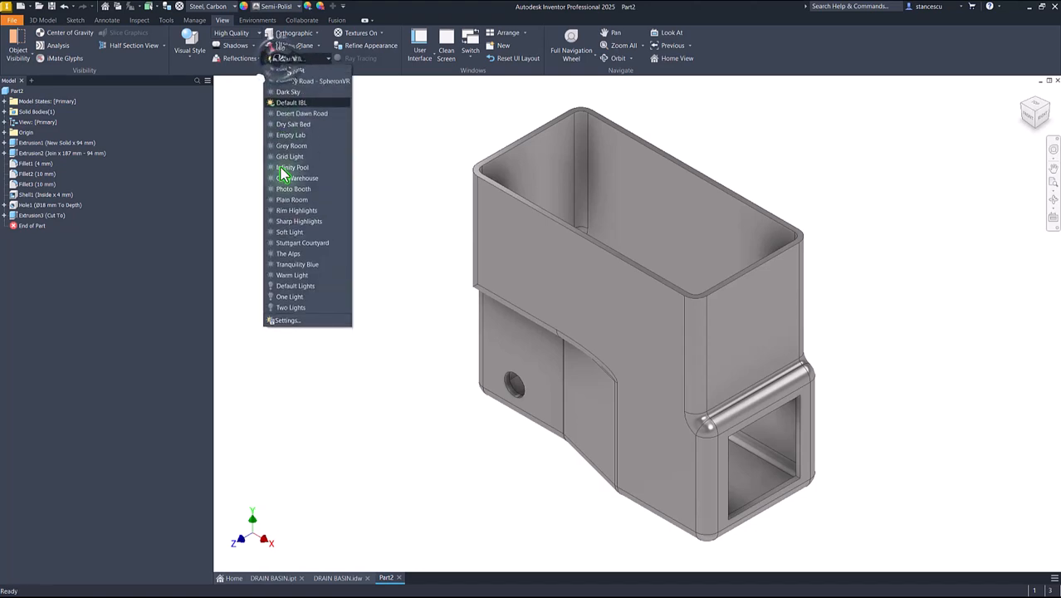
mouse_move(297, 293)
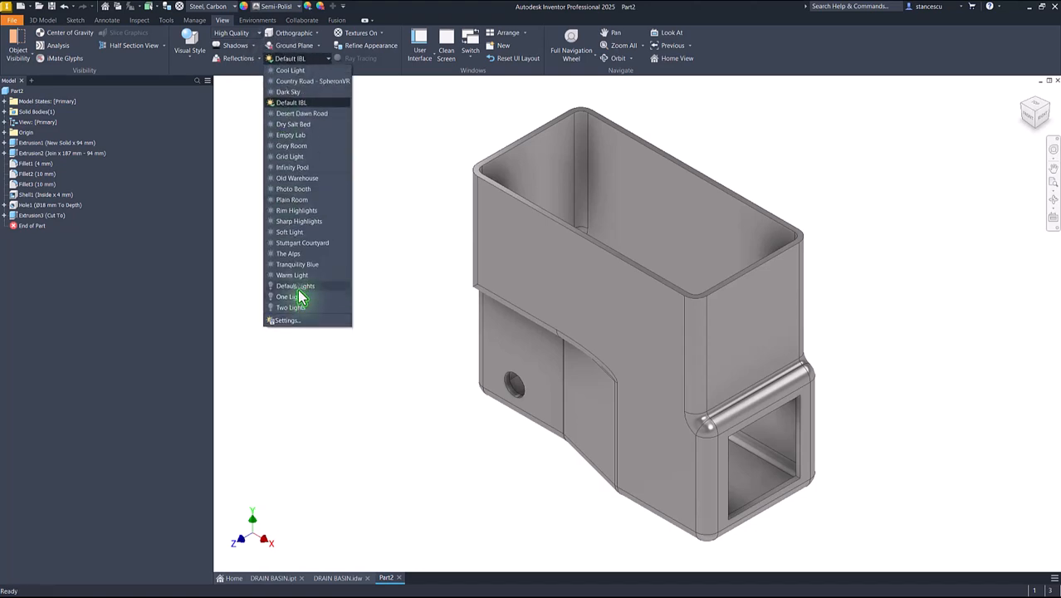
left_click(296, 286)
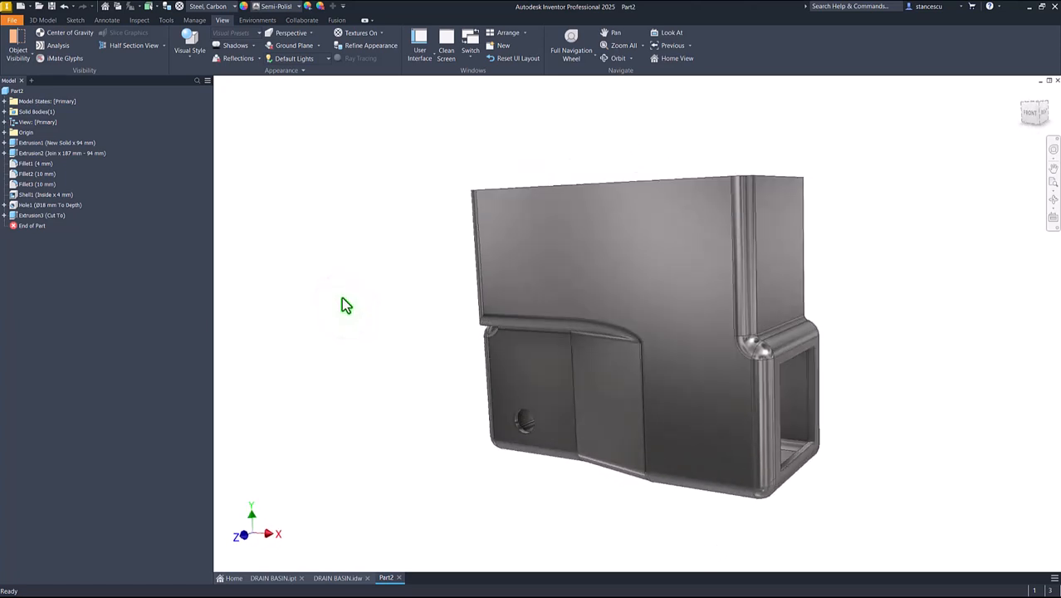
key("F6")
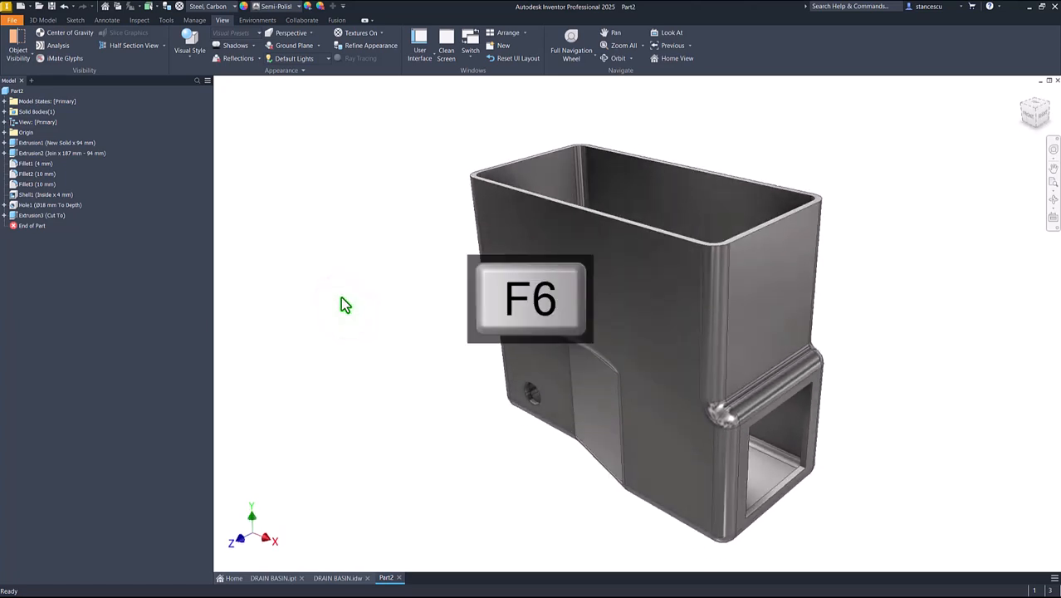
key("F6")
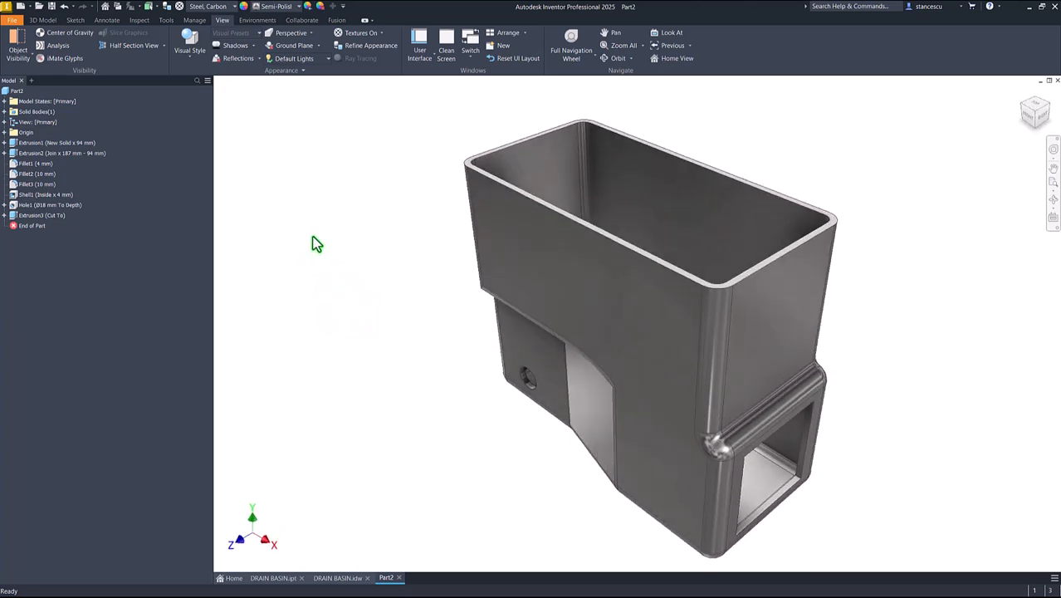
mouse_move(319, 216)
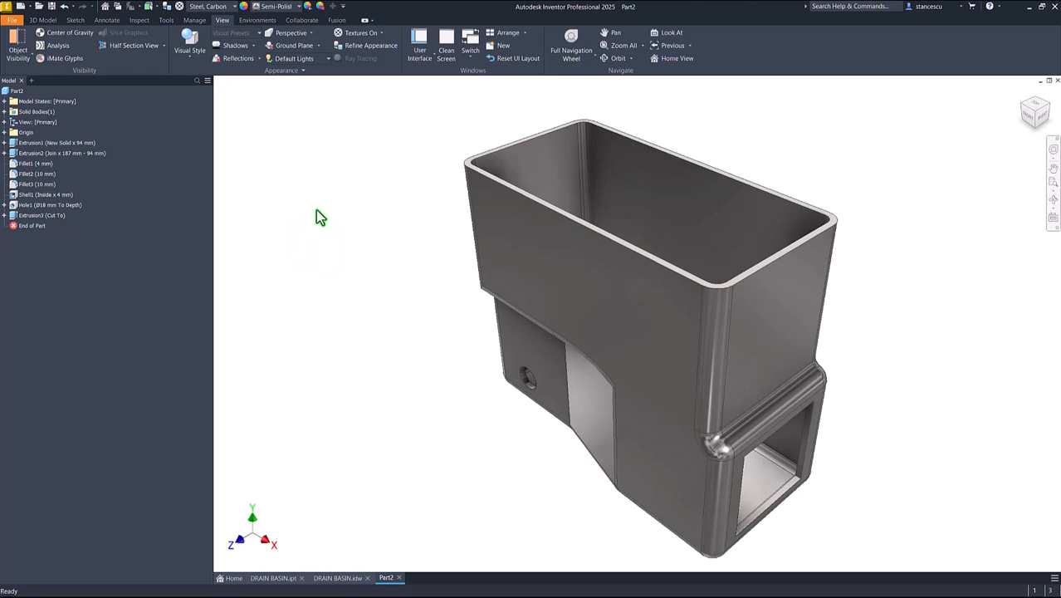